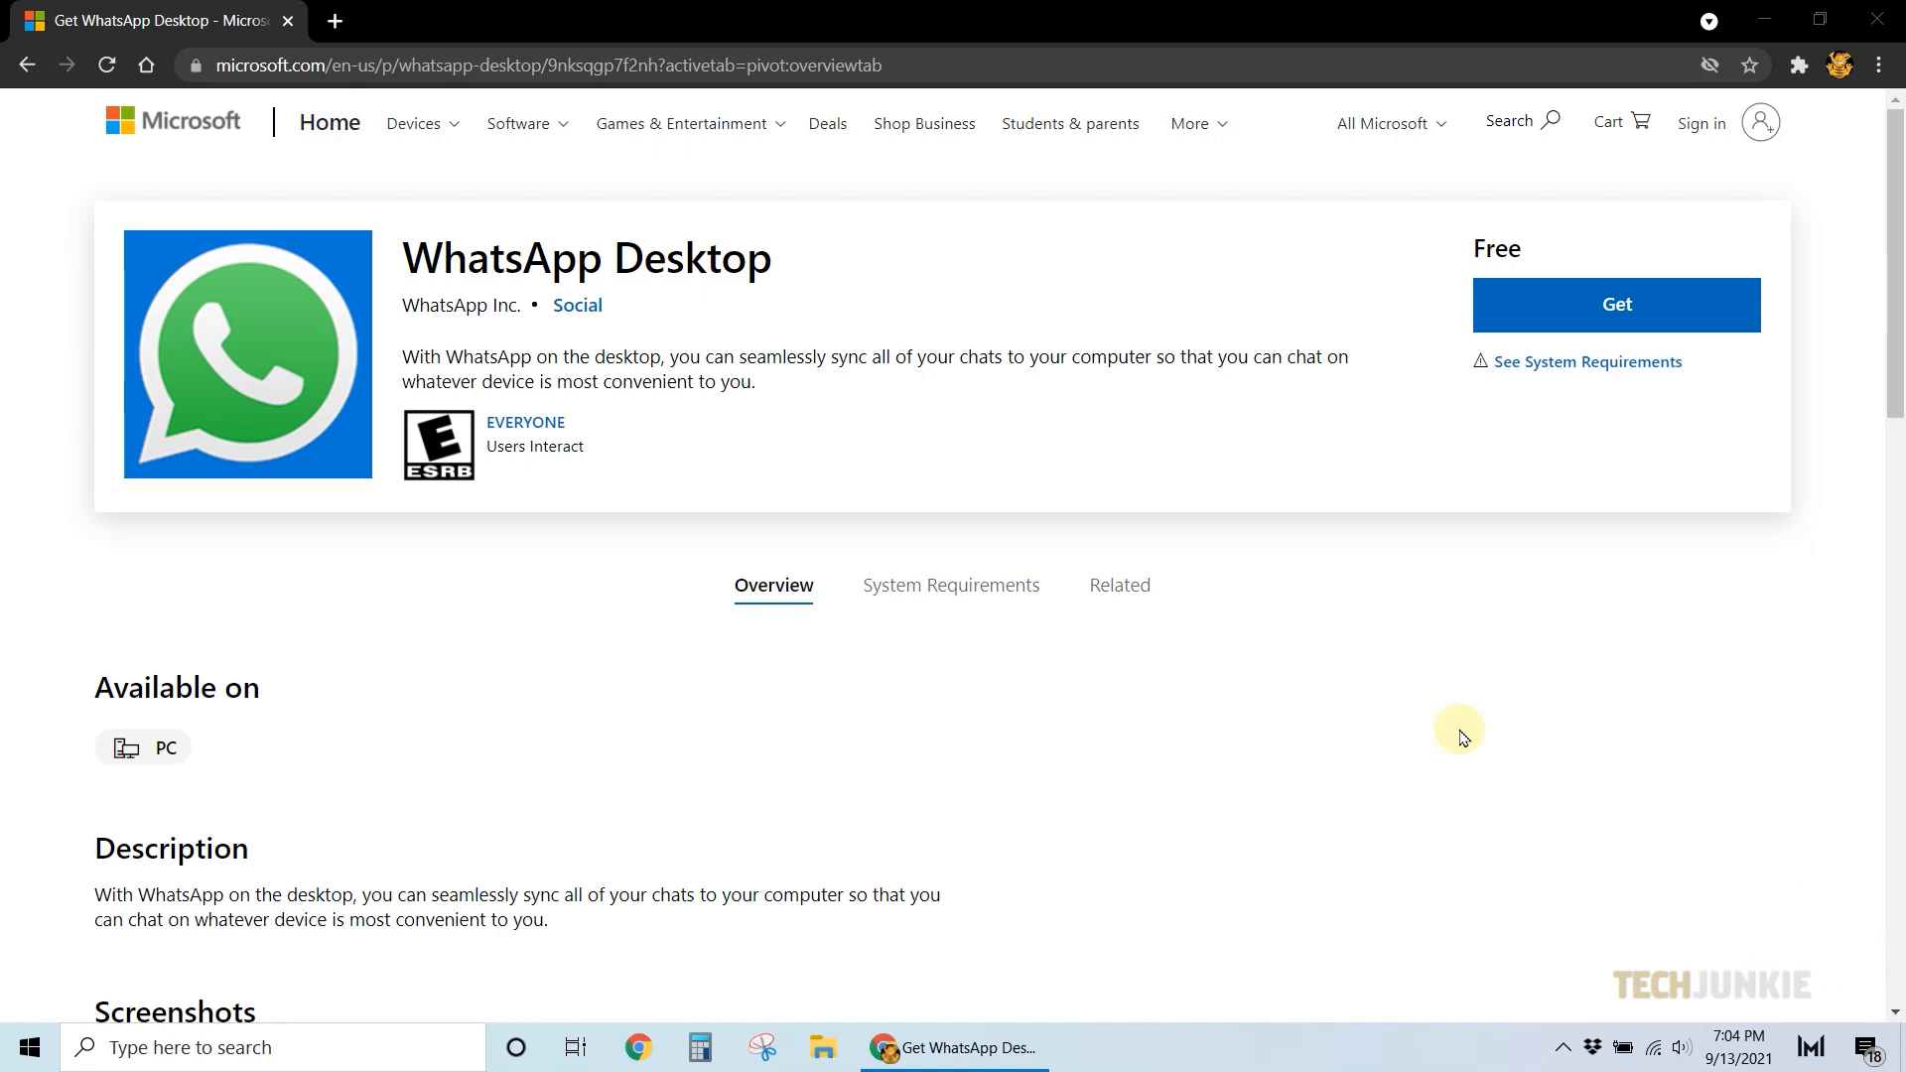
Get WhatsApp Desktop from its store page and install it from Microsoft Store
left_click(1614, 304)
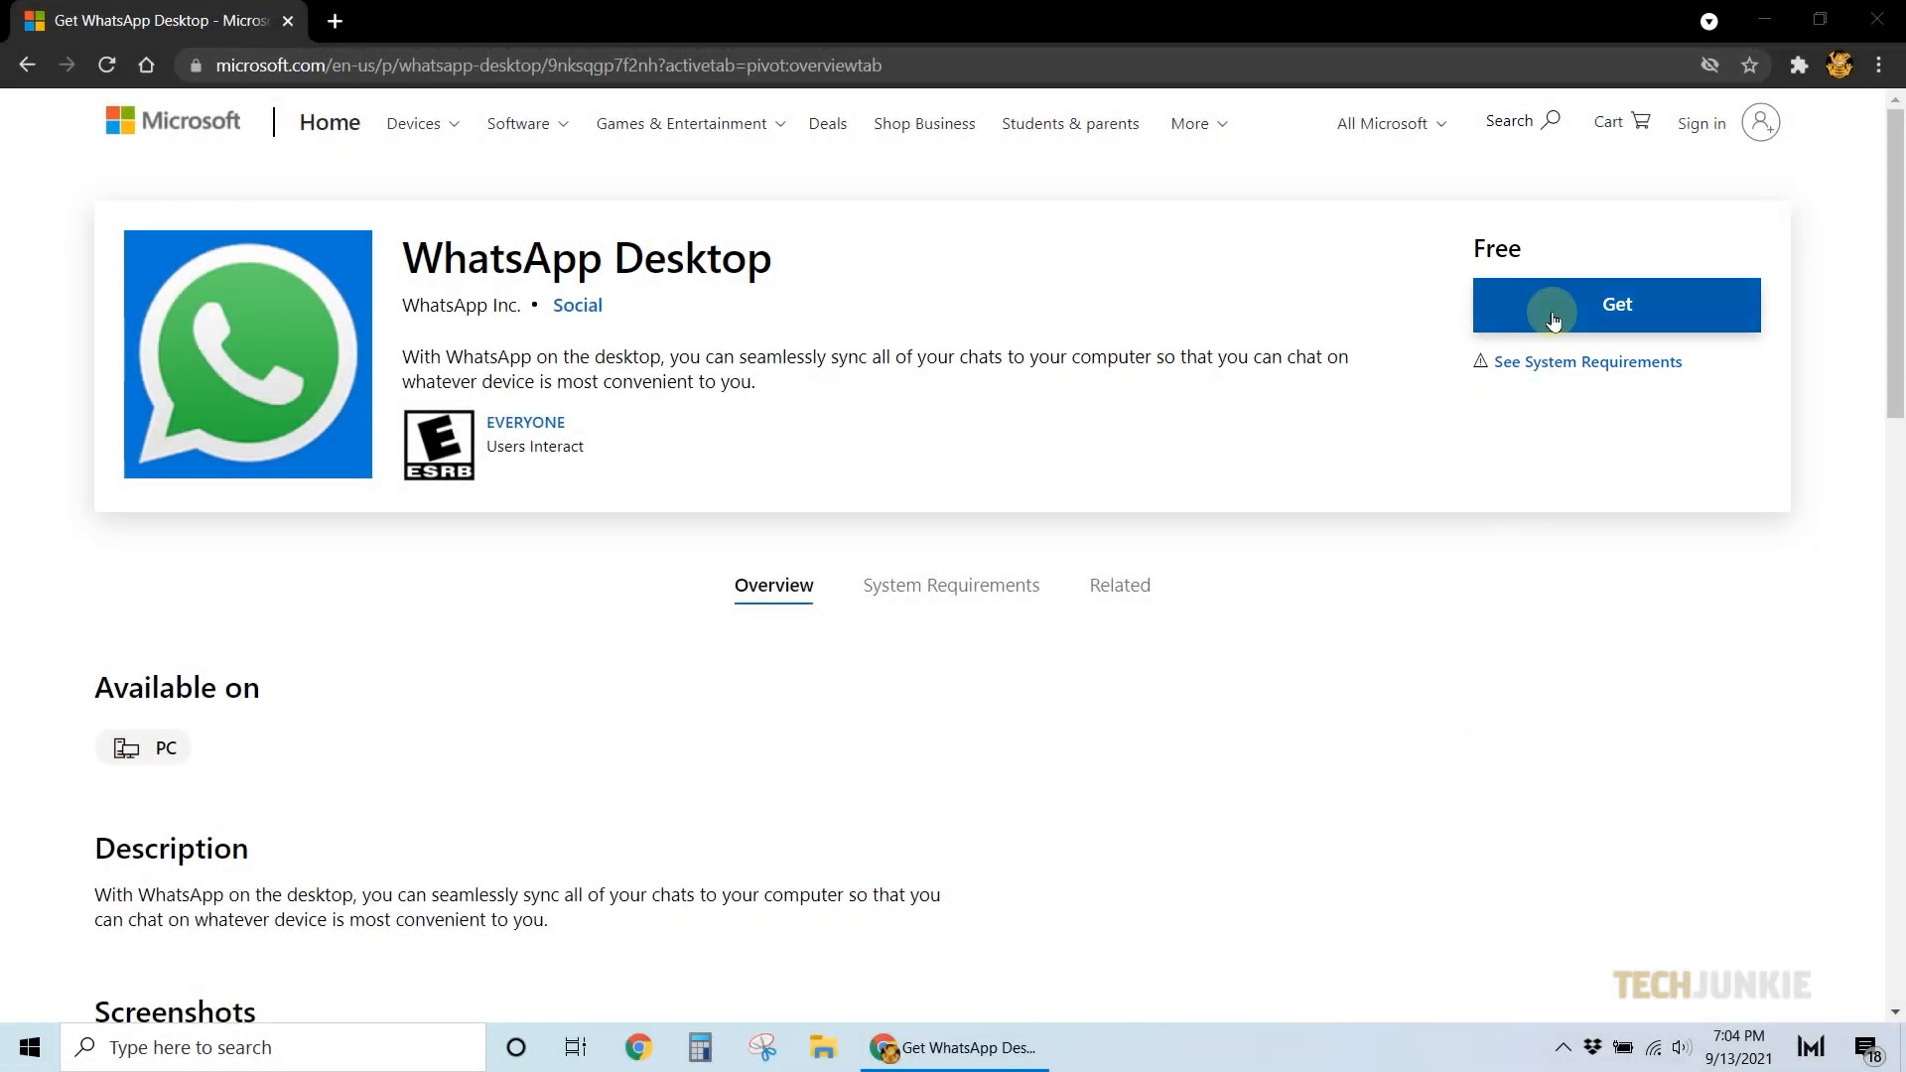
left_click(1615, 304)
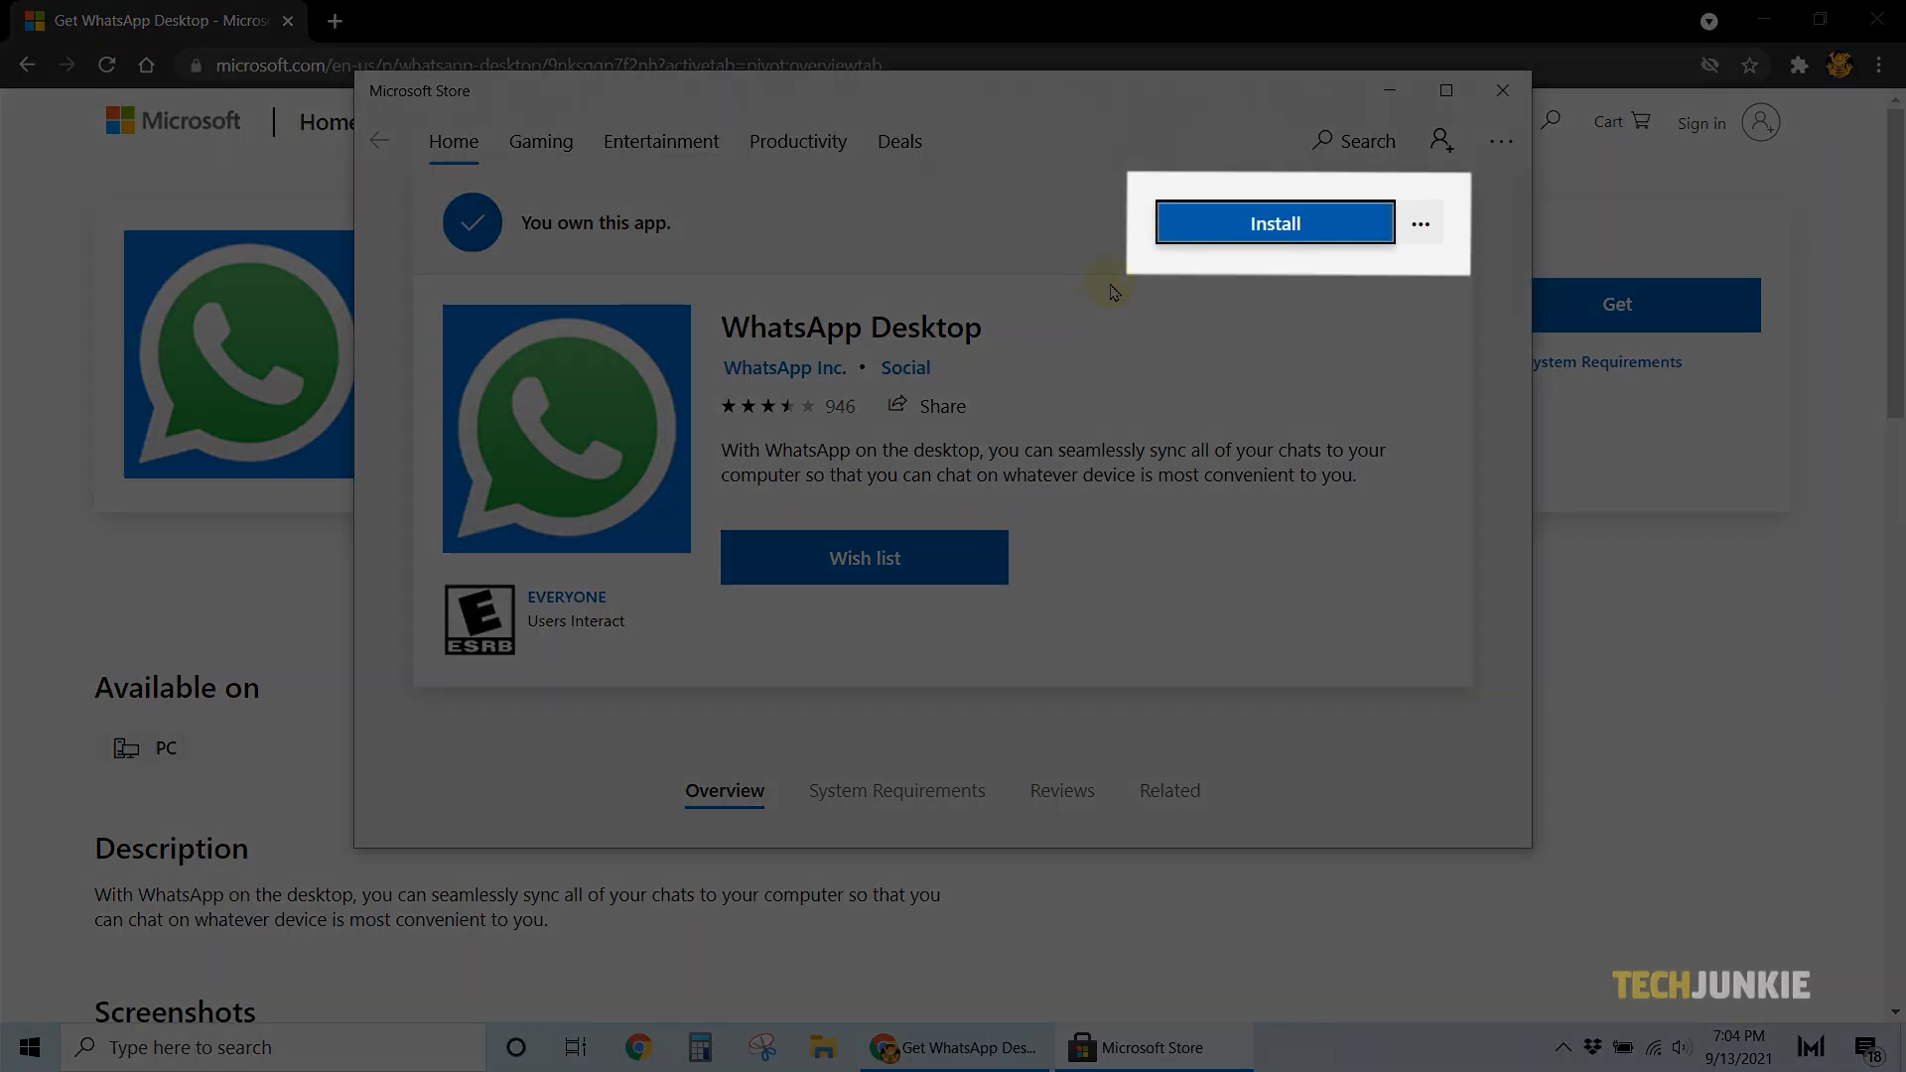
left_click(1273, 222)
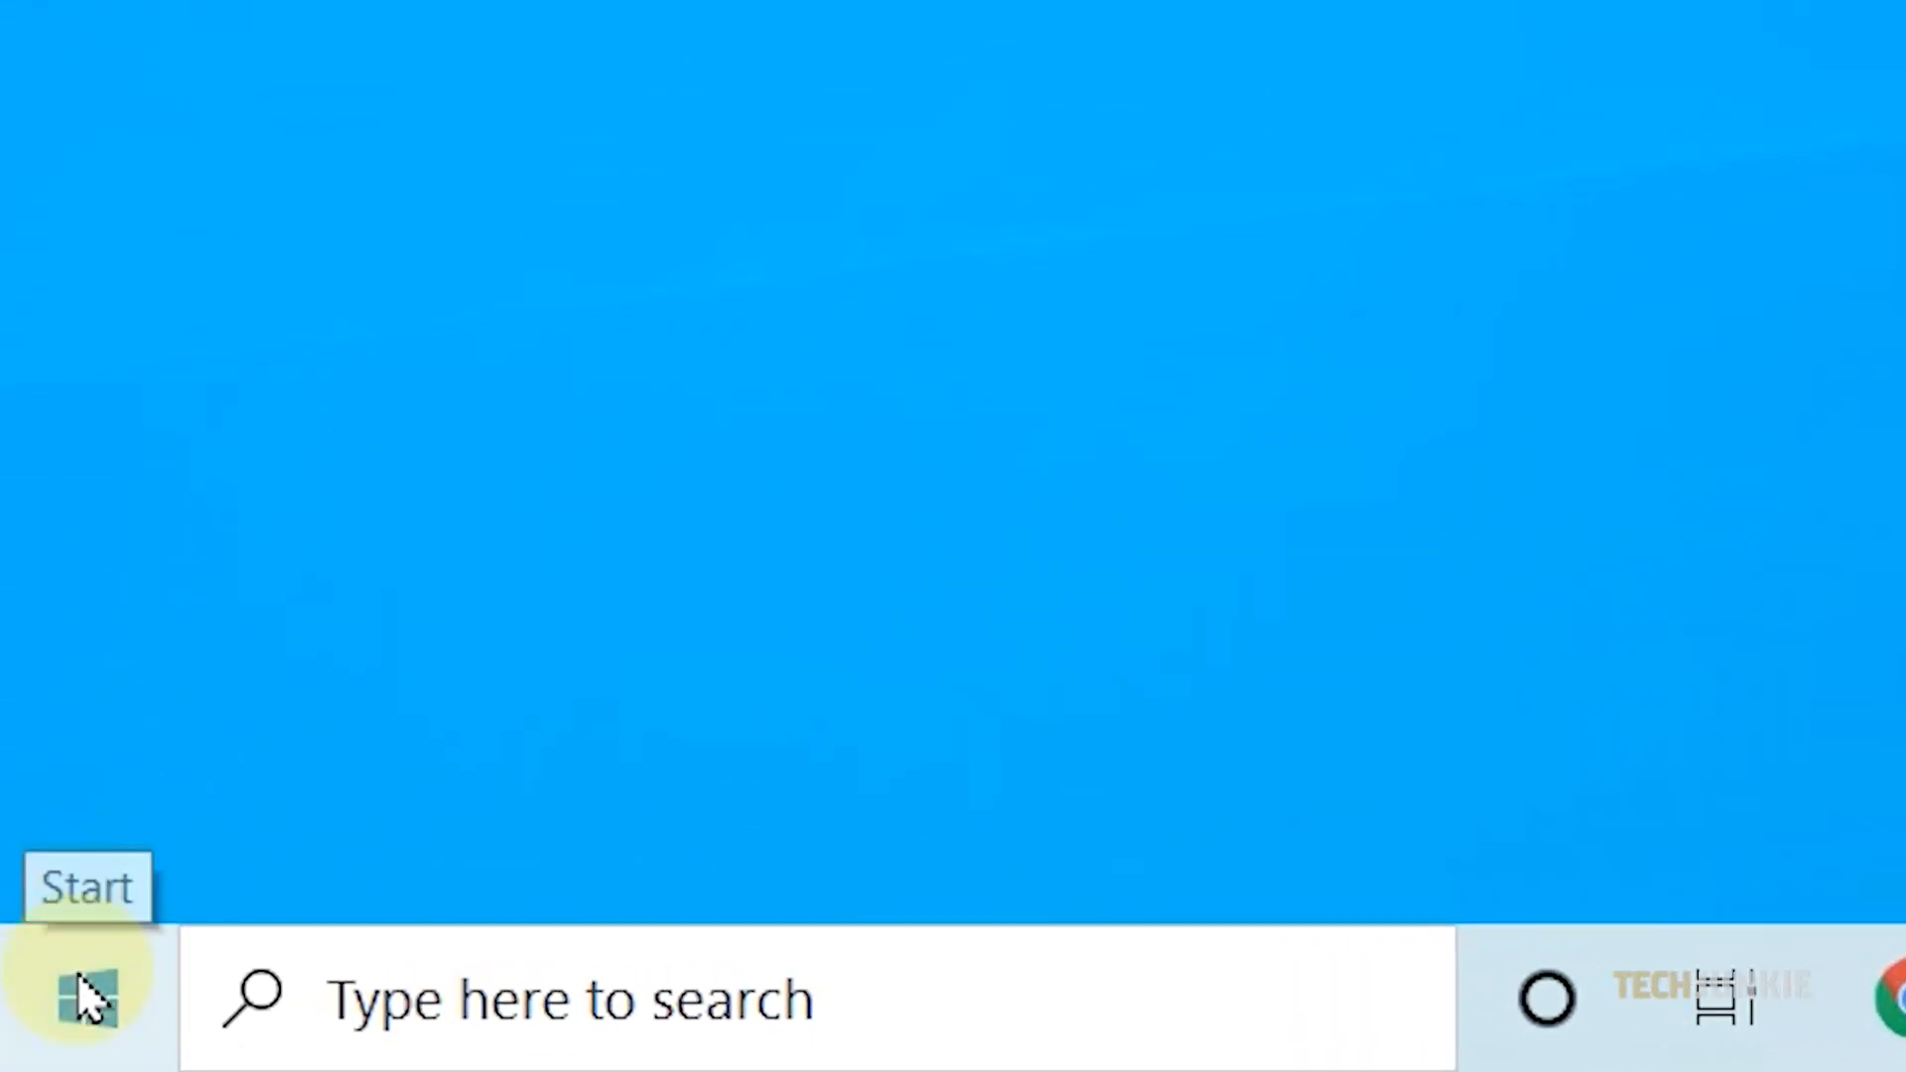
Open Settings from the Start context menu and go to Apps & features
right_click(79, 1000)
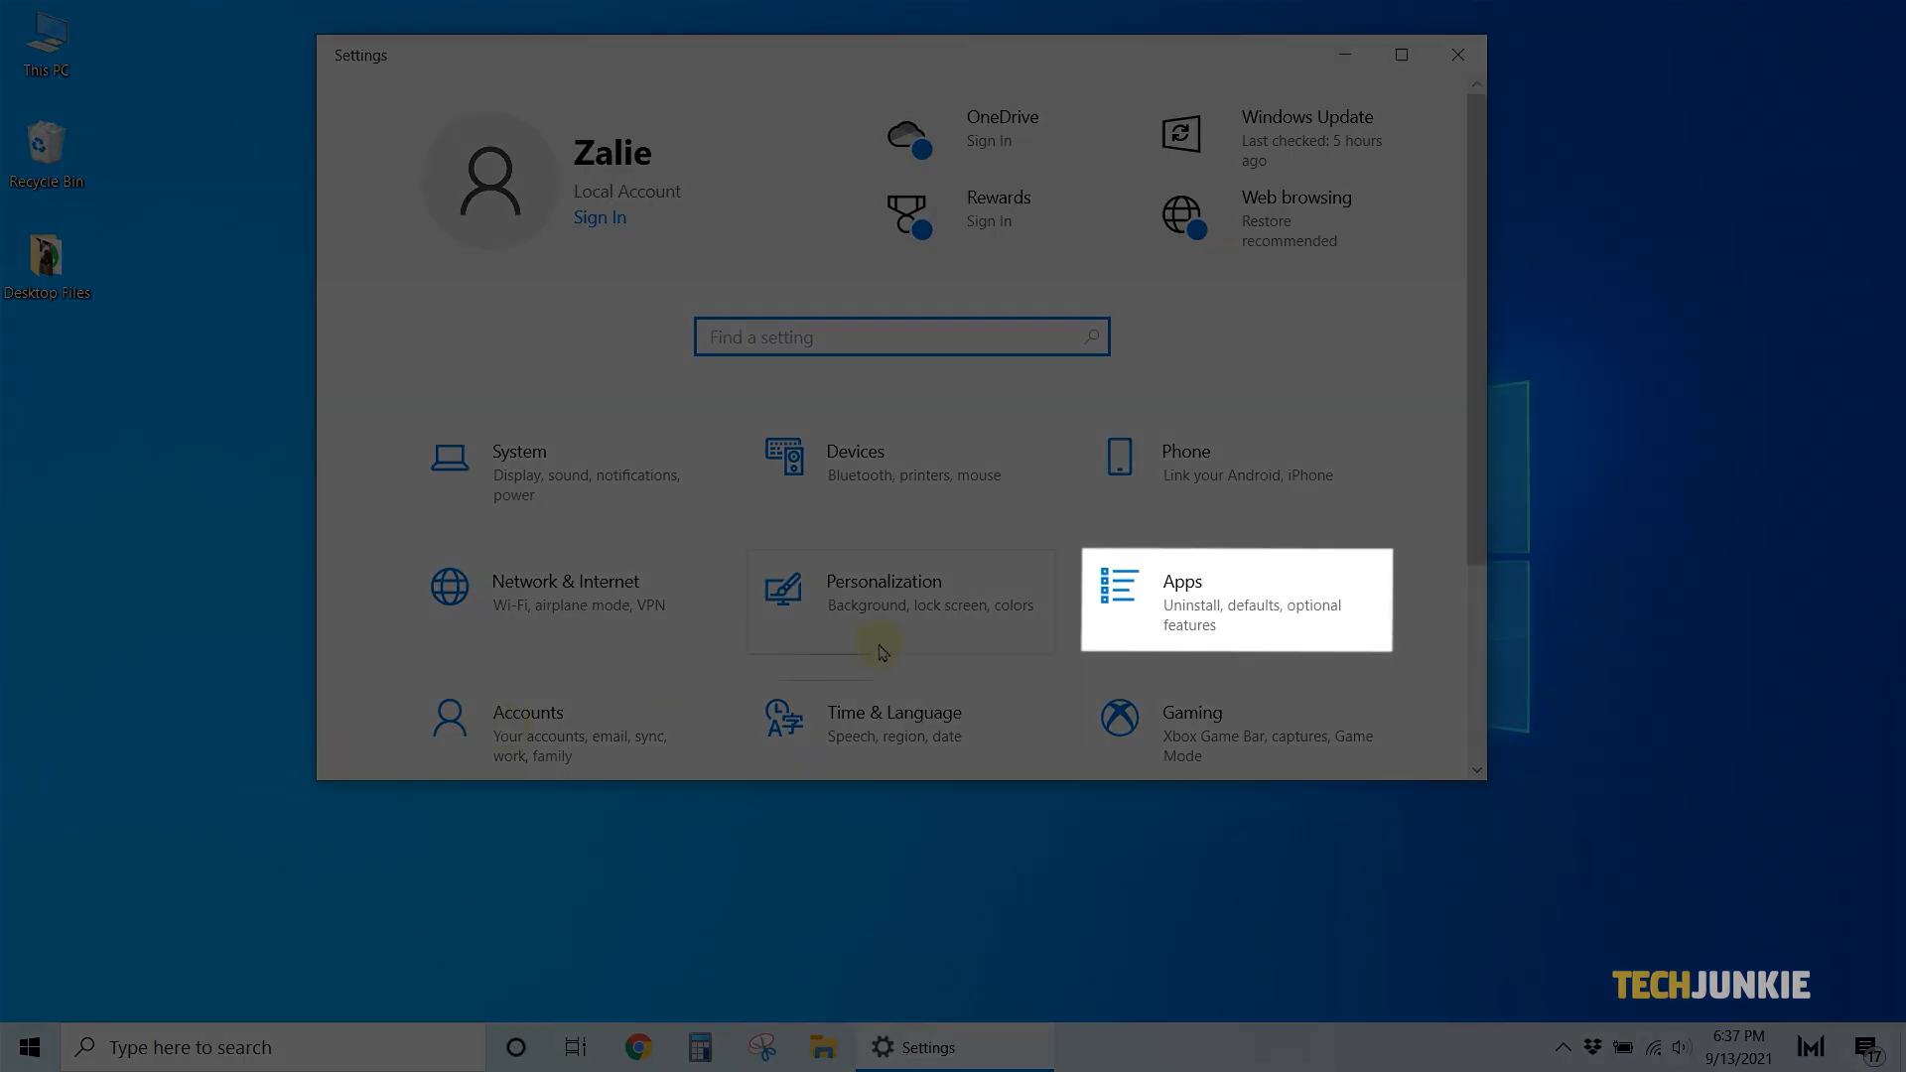
mouse_move(1174, 602)
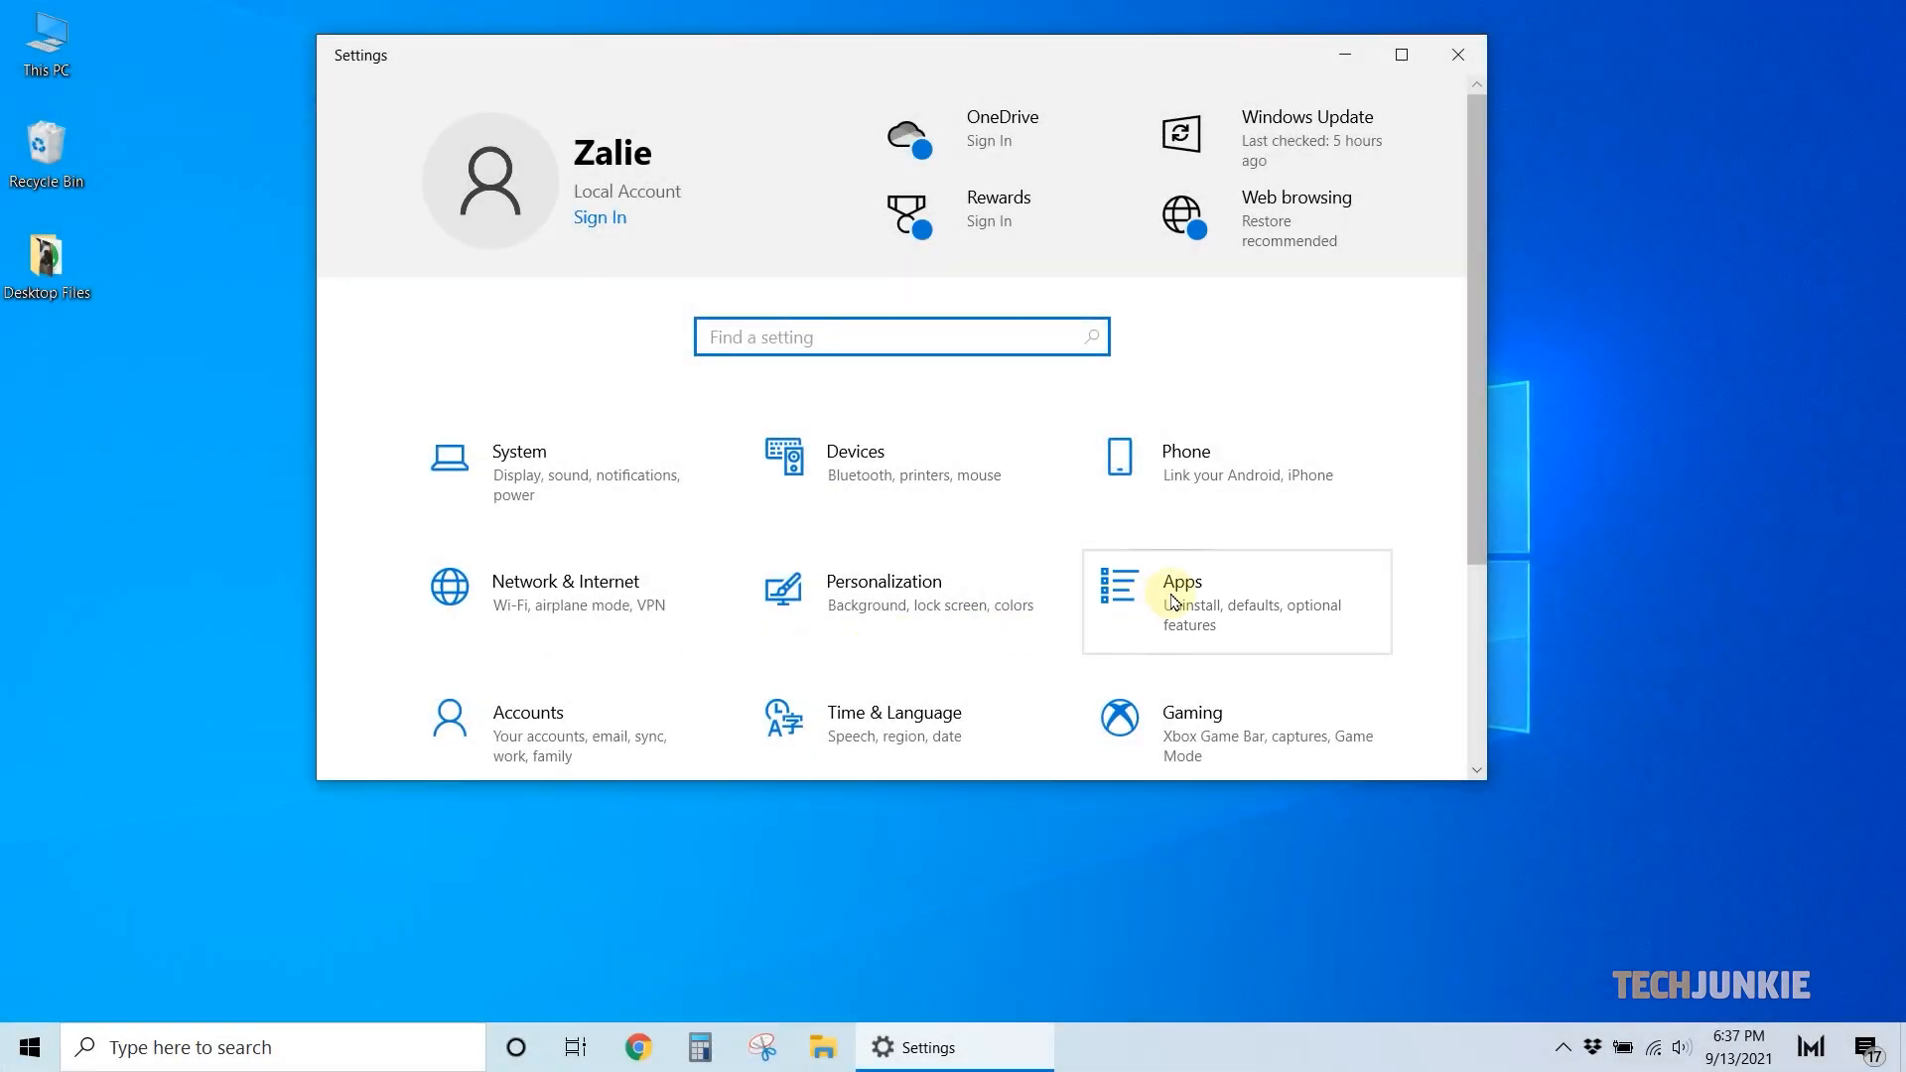
left_click(1179, 595)
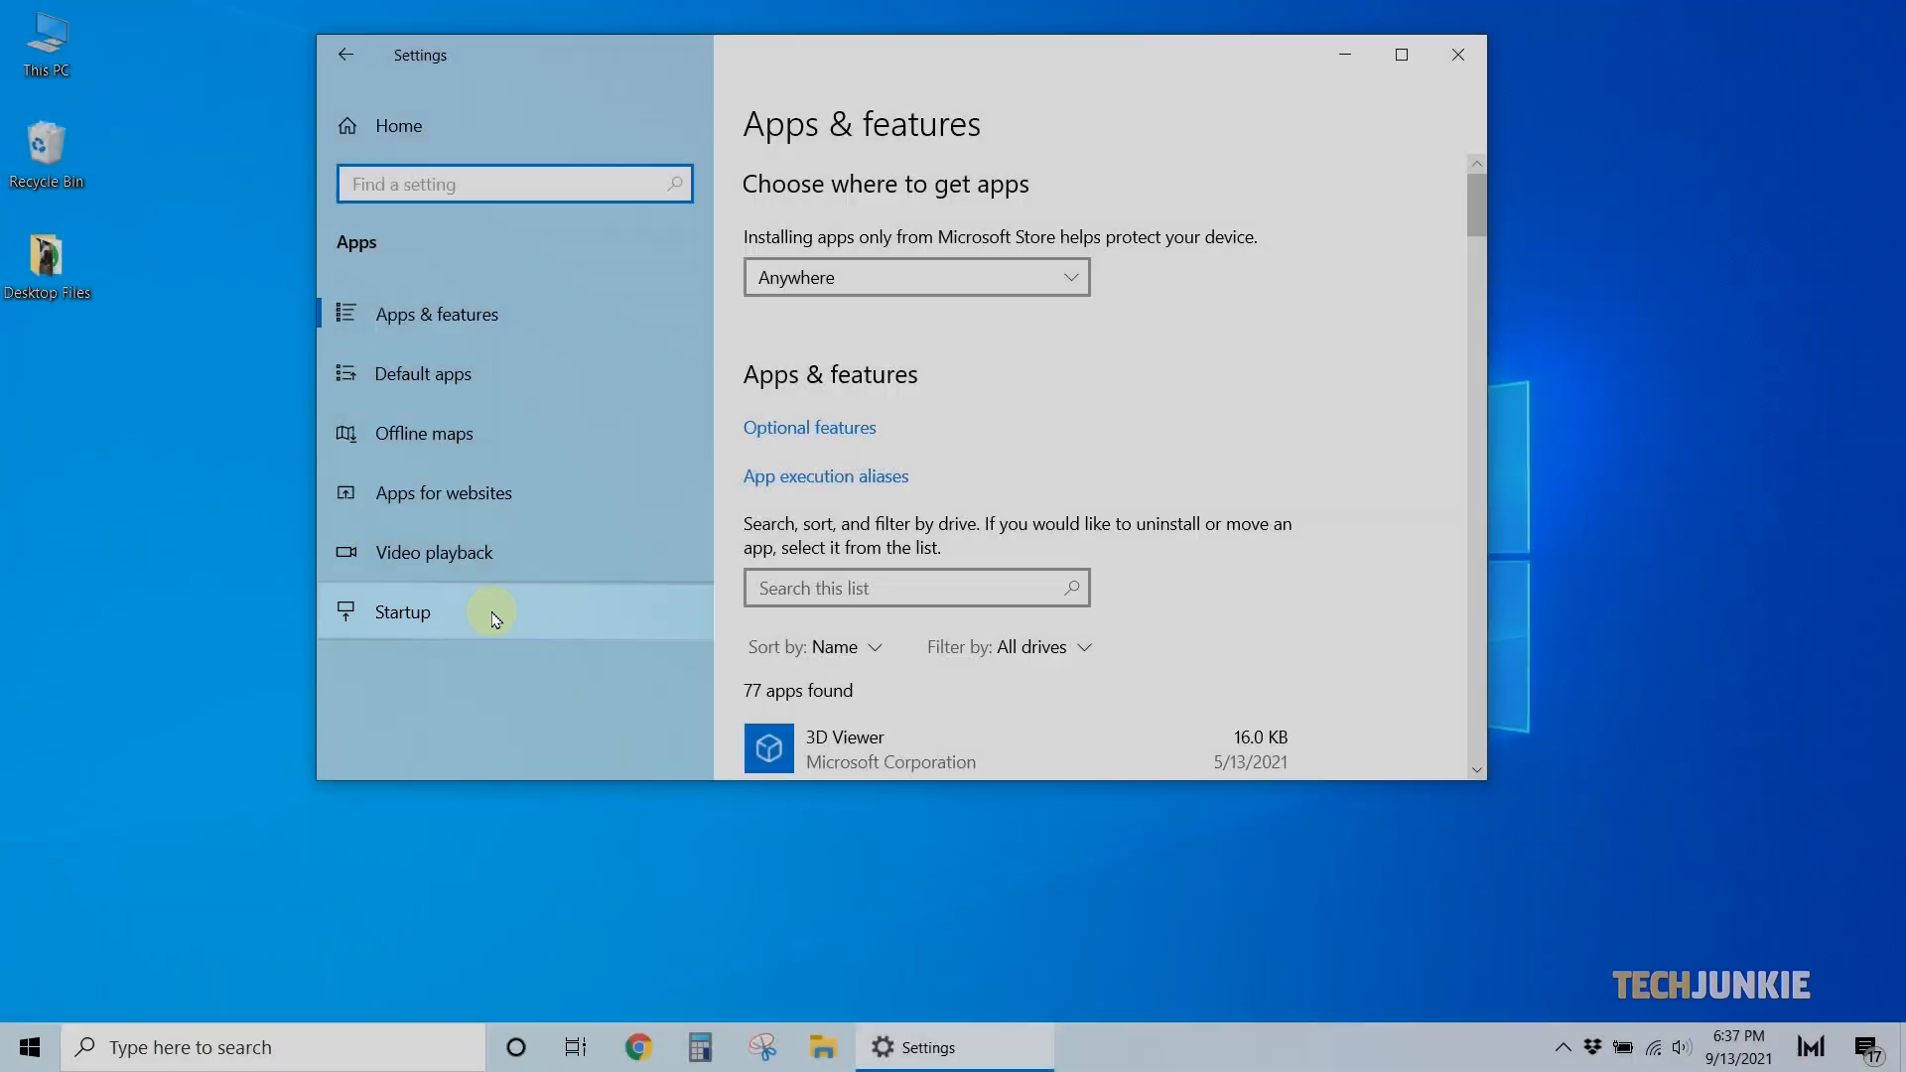
Scroll the Startup apps list to confirm WhatsApp is not set to launch at sign-in
left_click(401, 612)
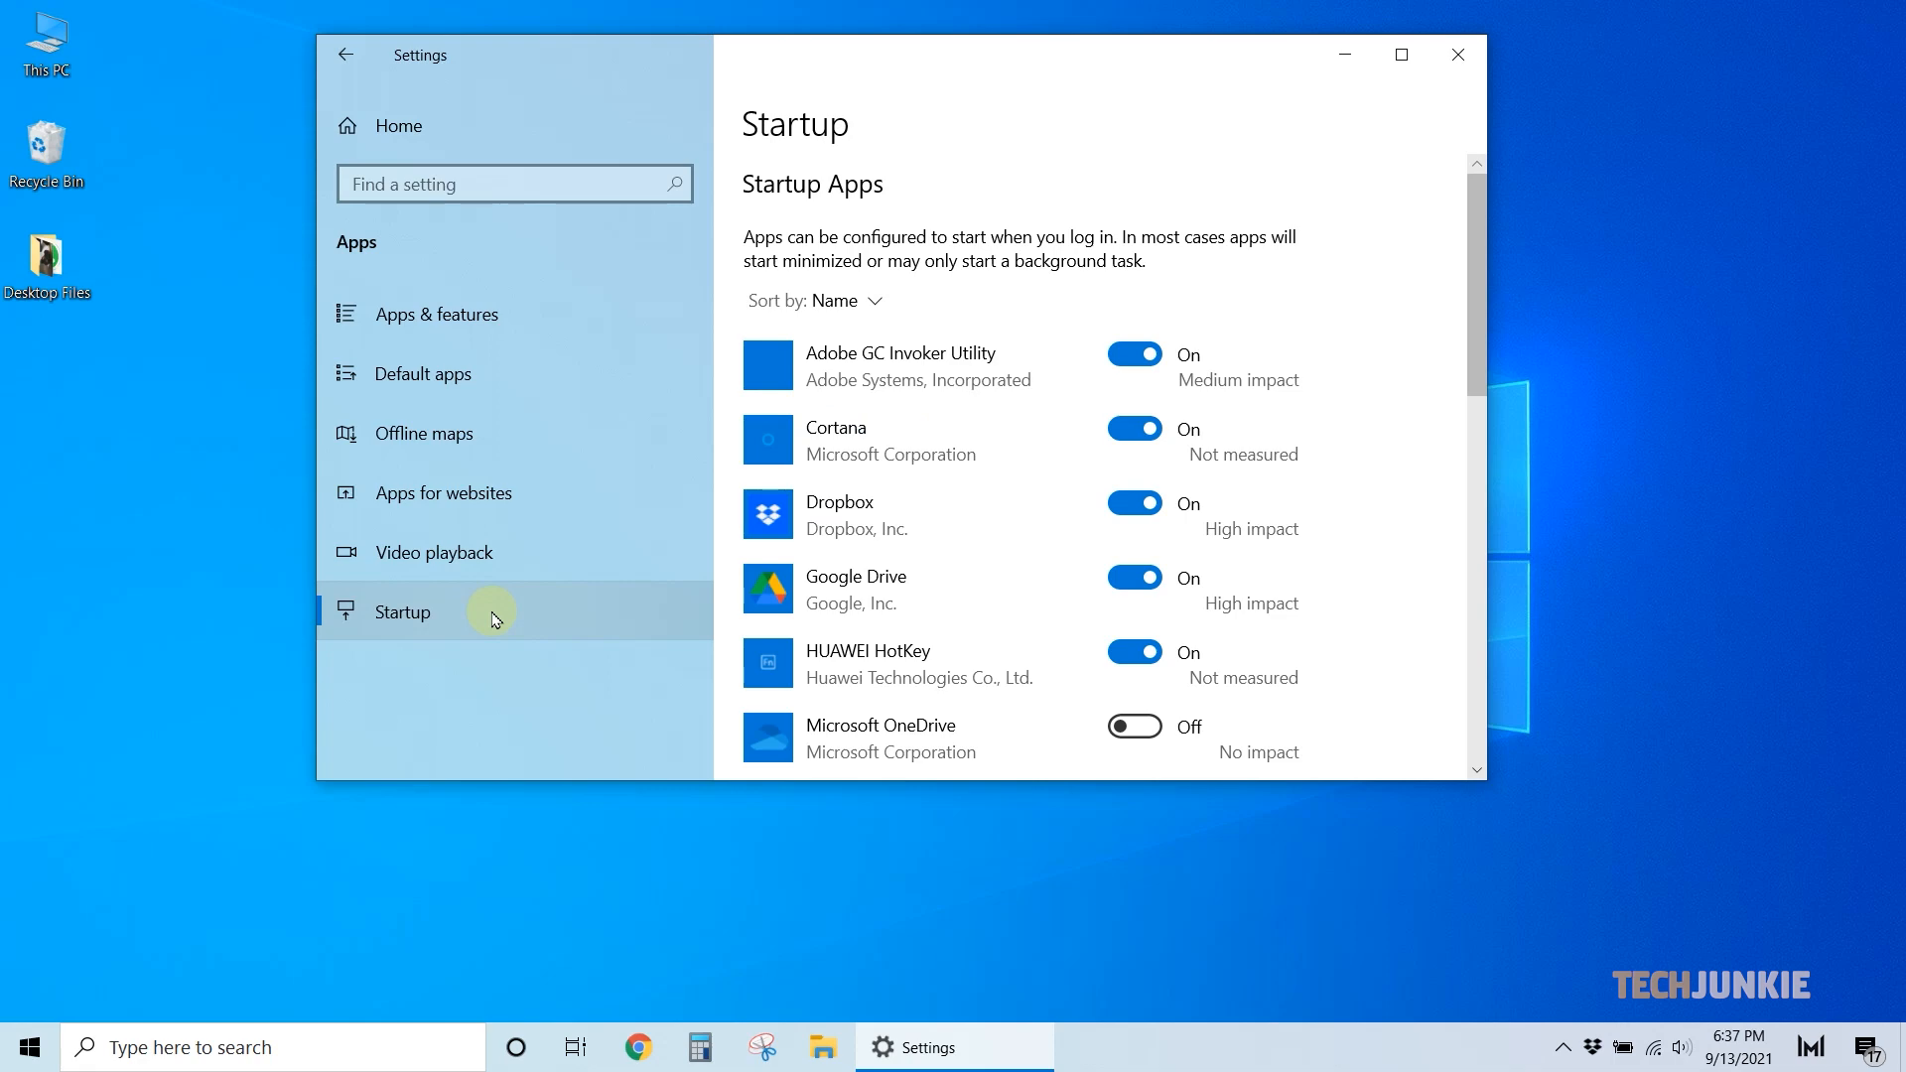
scroll("down", 3)
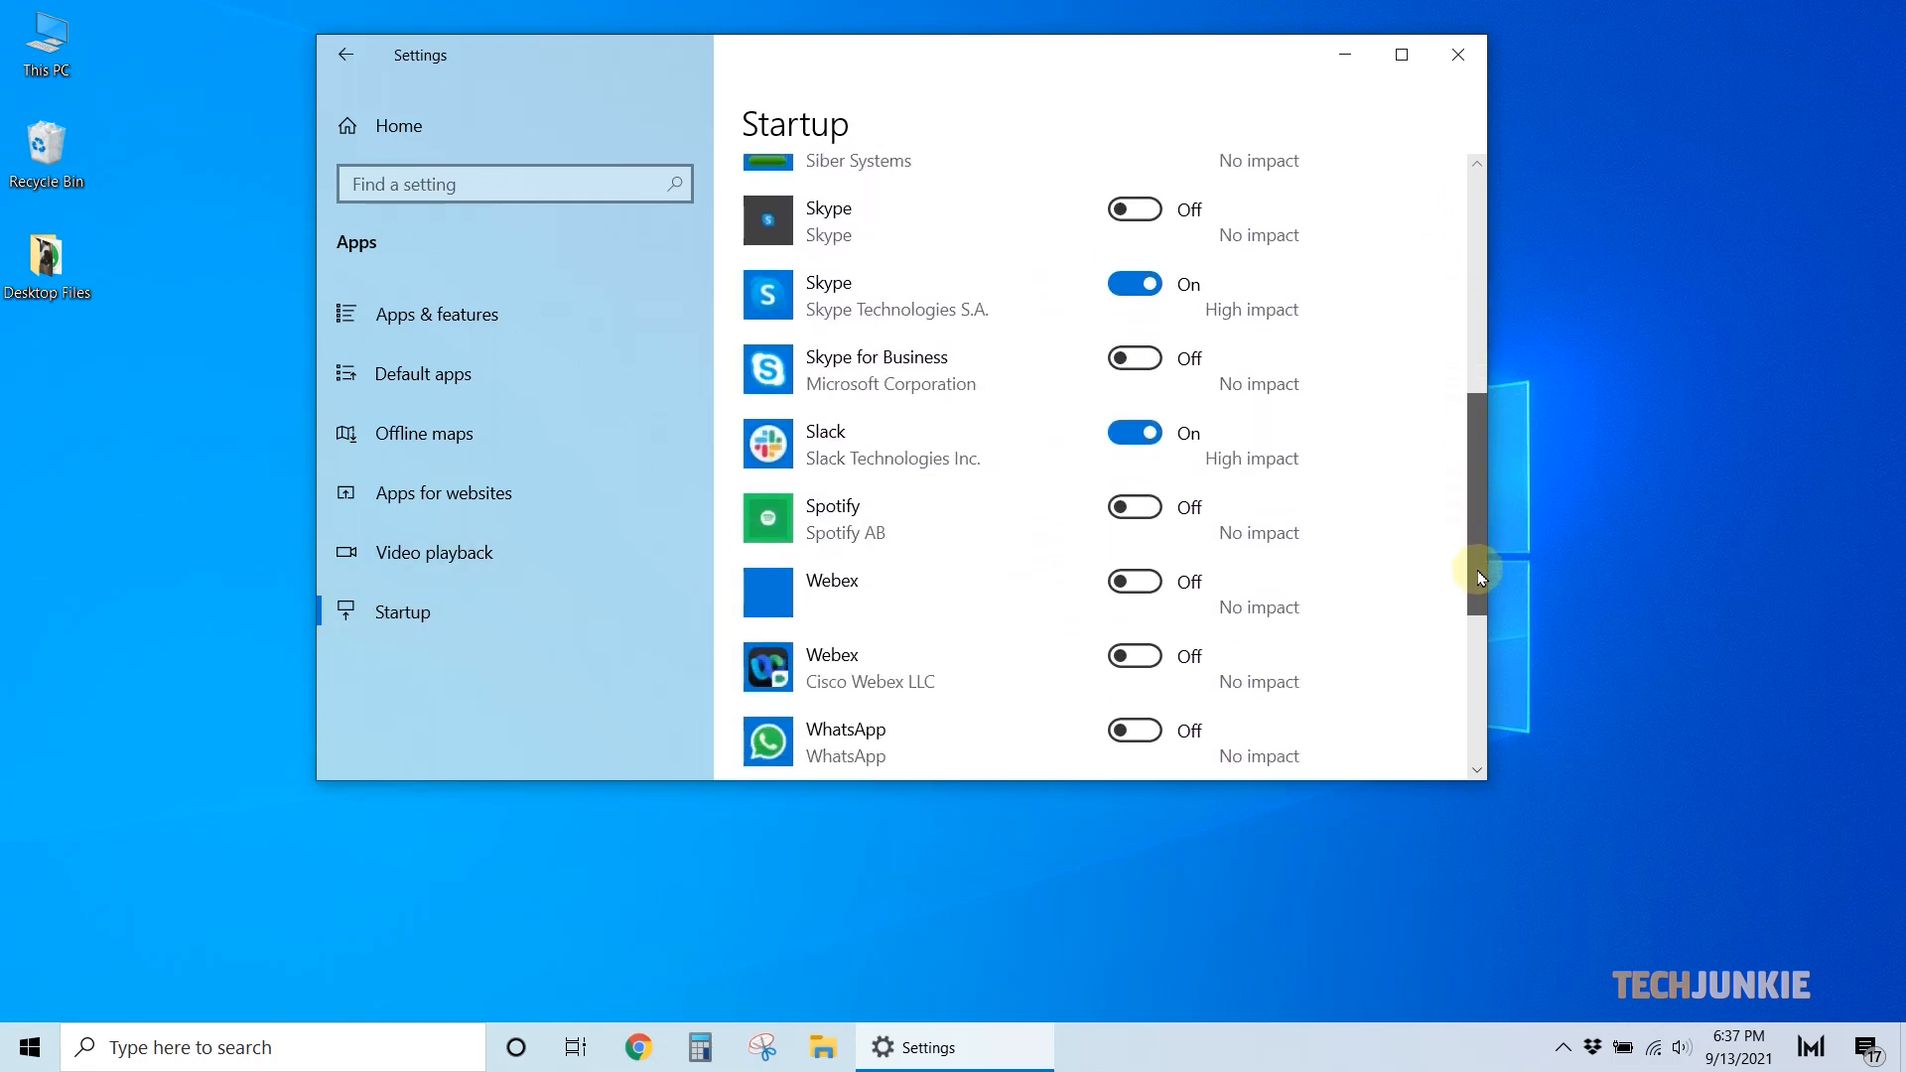
scroll("down", 3)
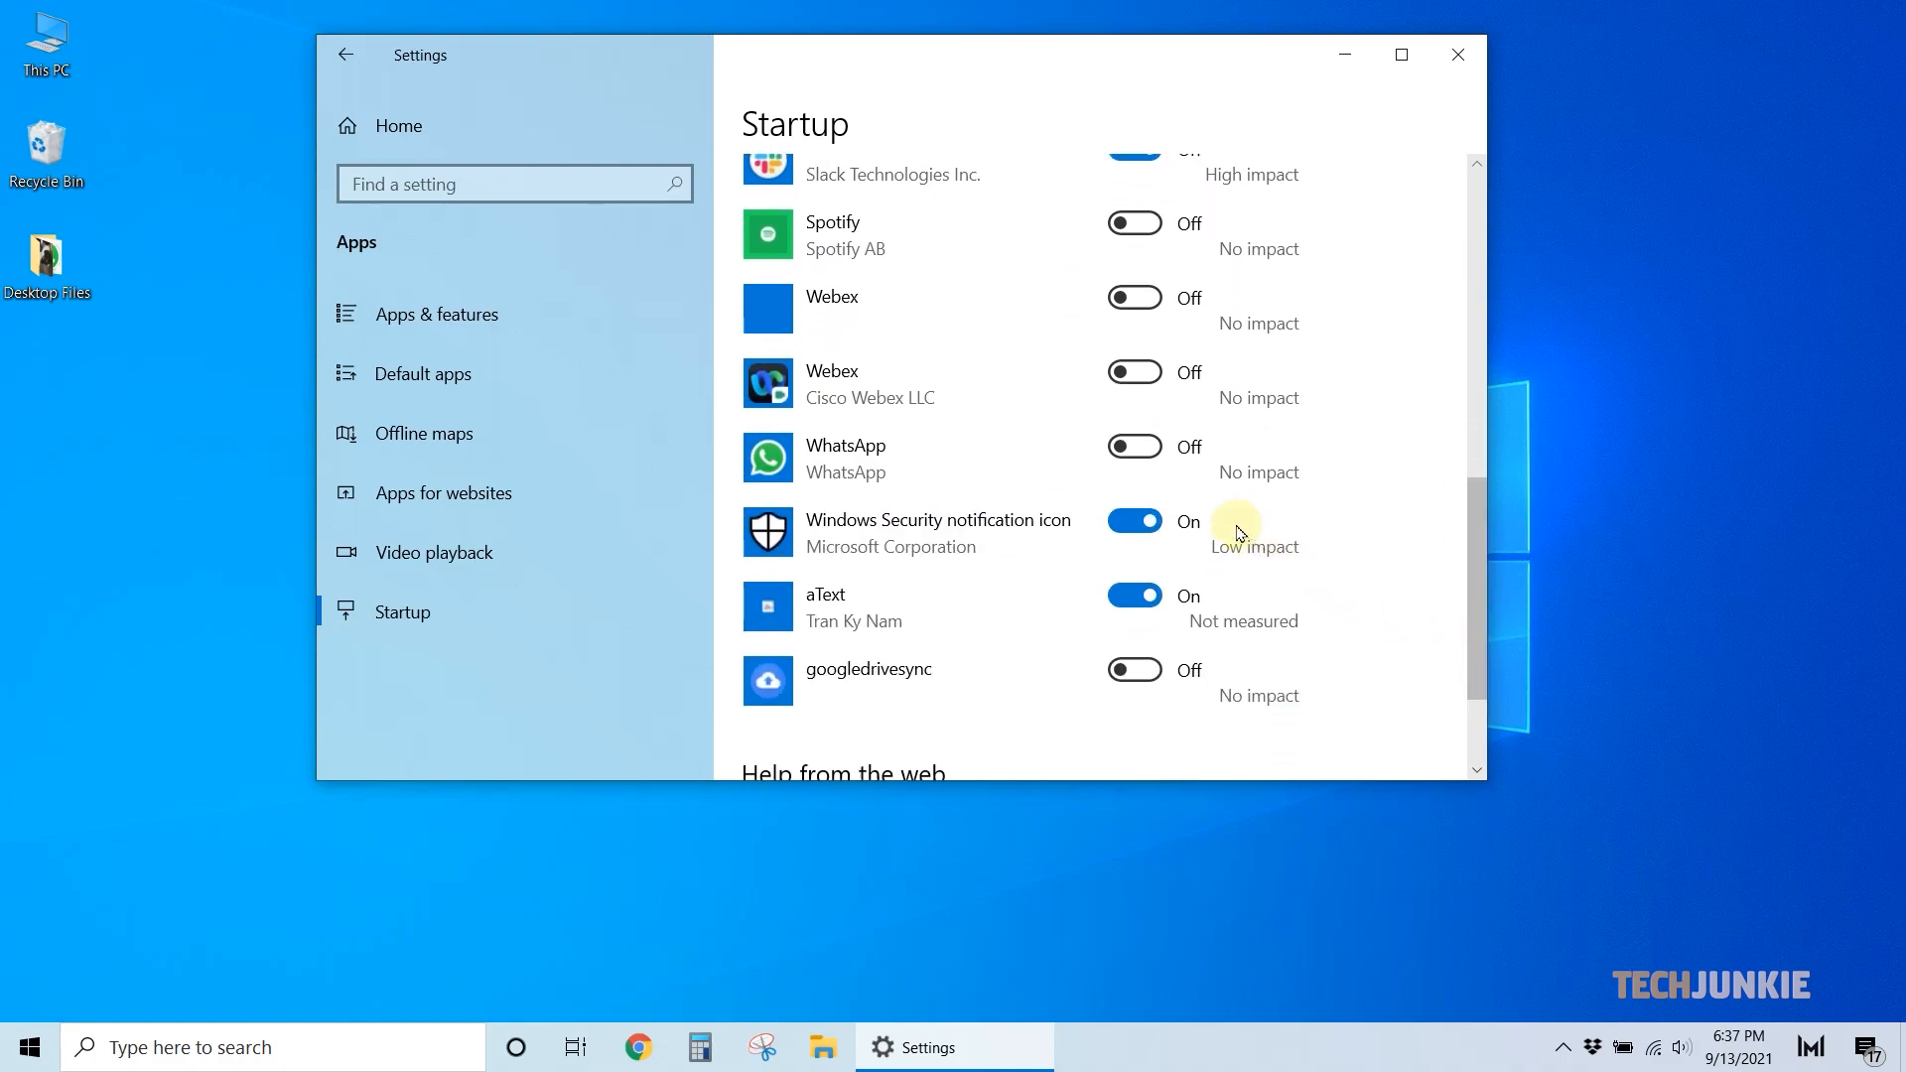
left_click(1133, 446)
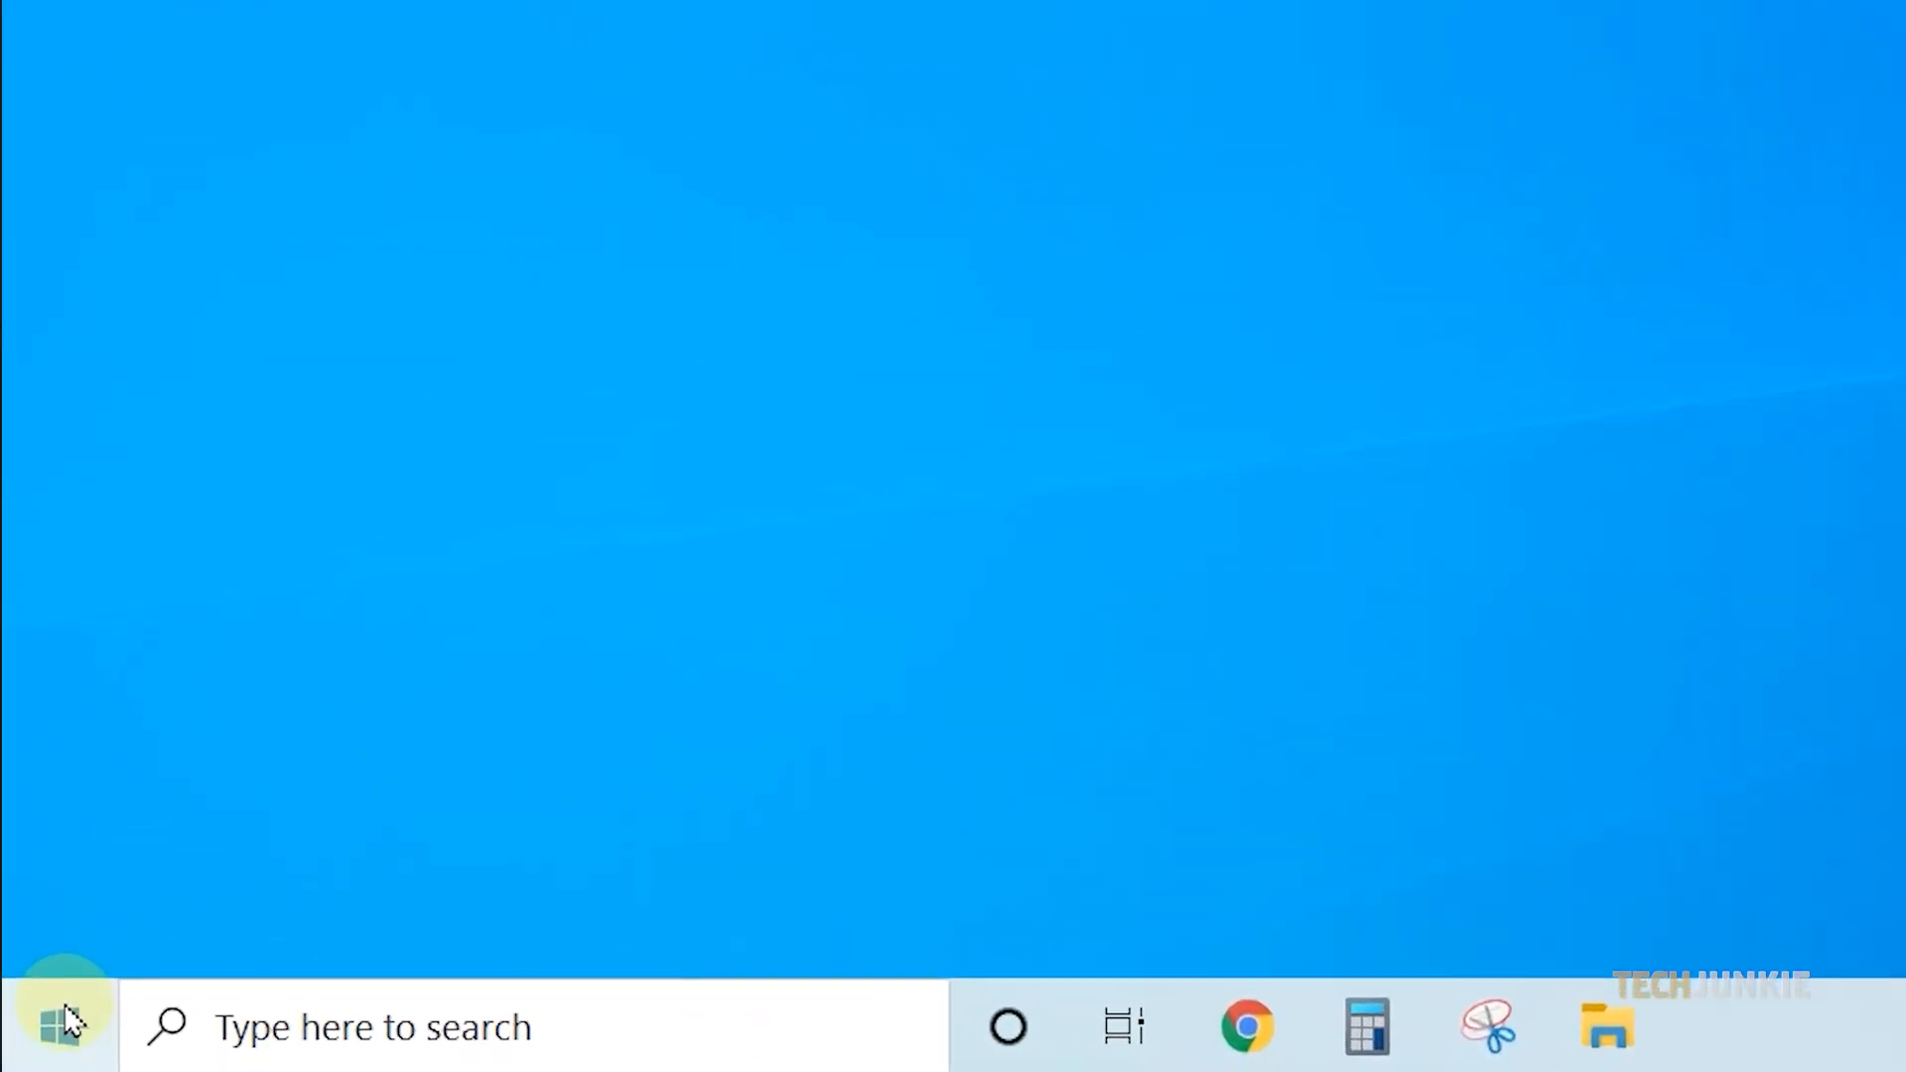
Open the file location of the recently added WhatsApp from the Start menu
left_click(58, 1027)
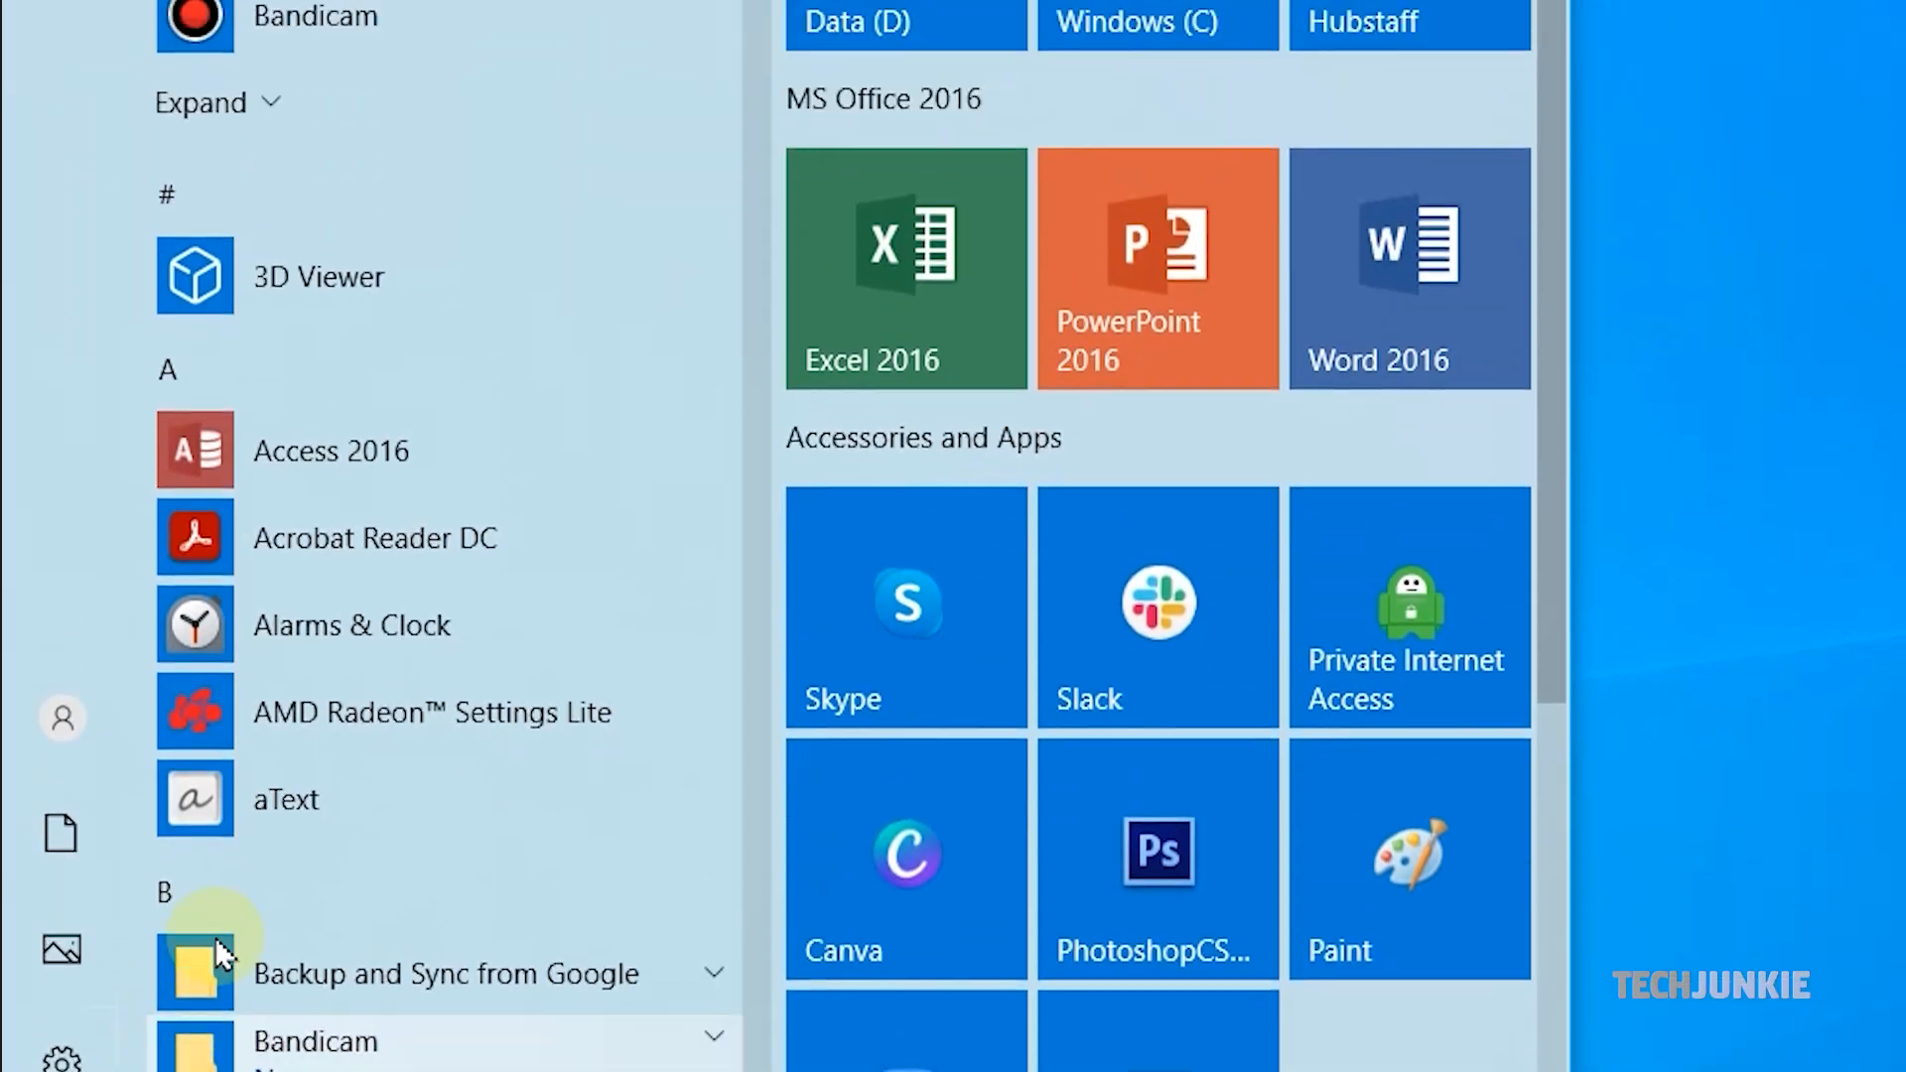
scroll("up", 3)
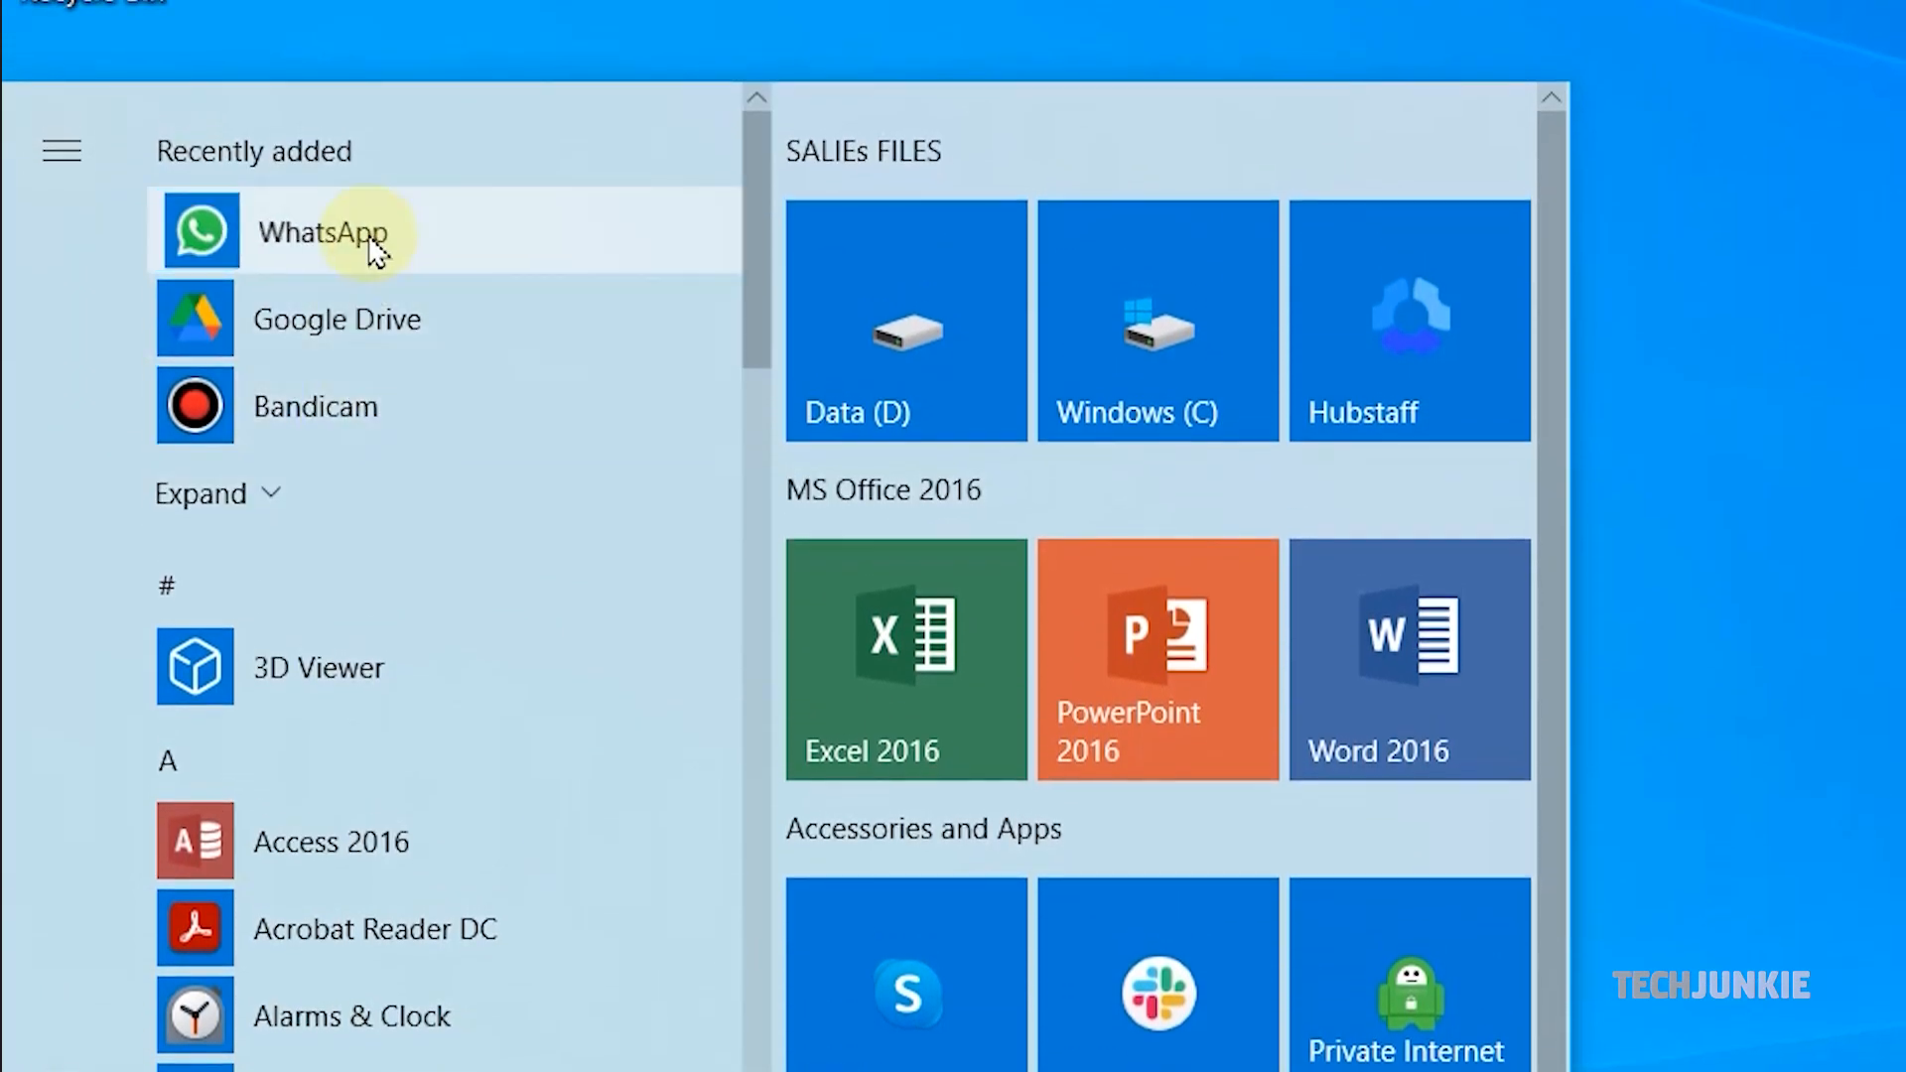
right_click(322, 232)
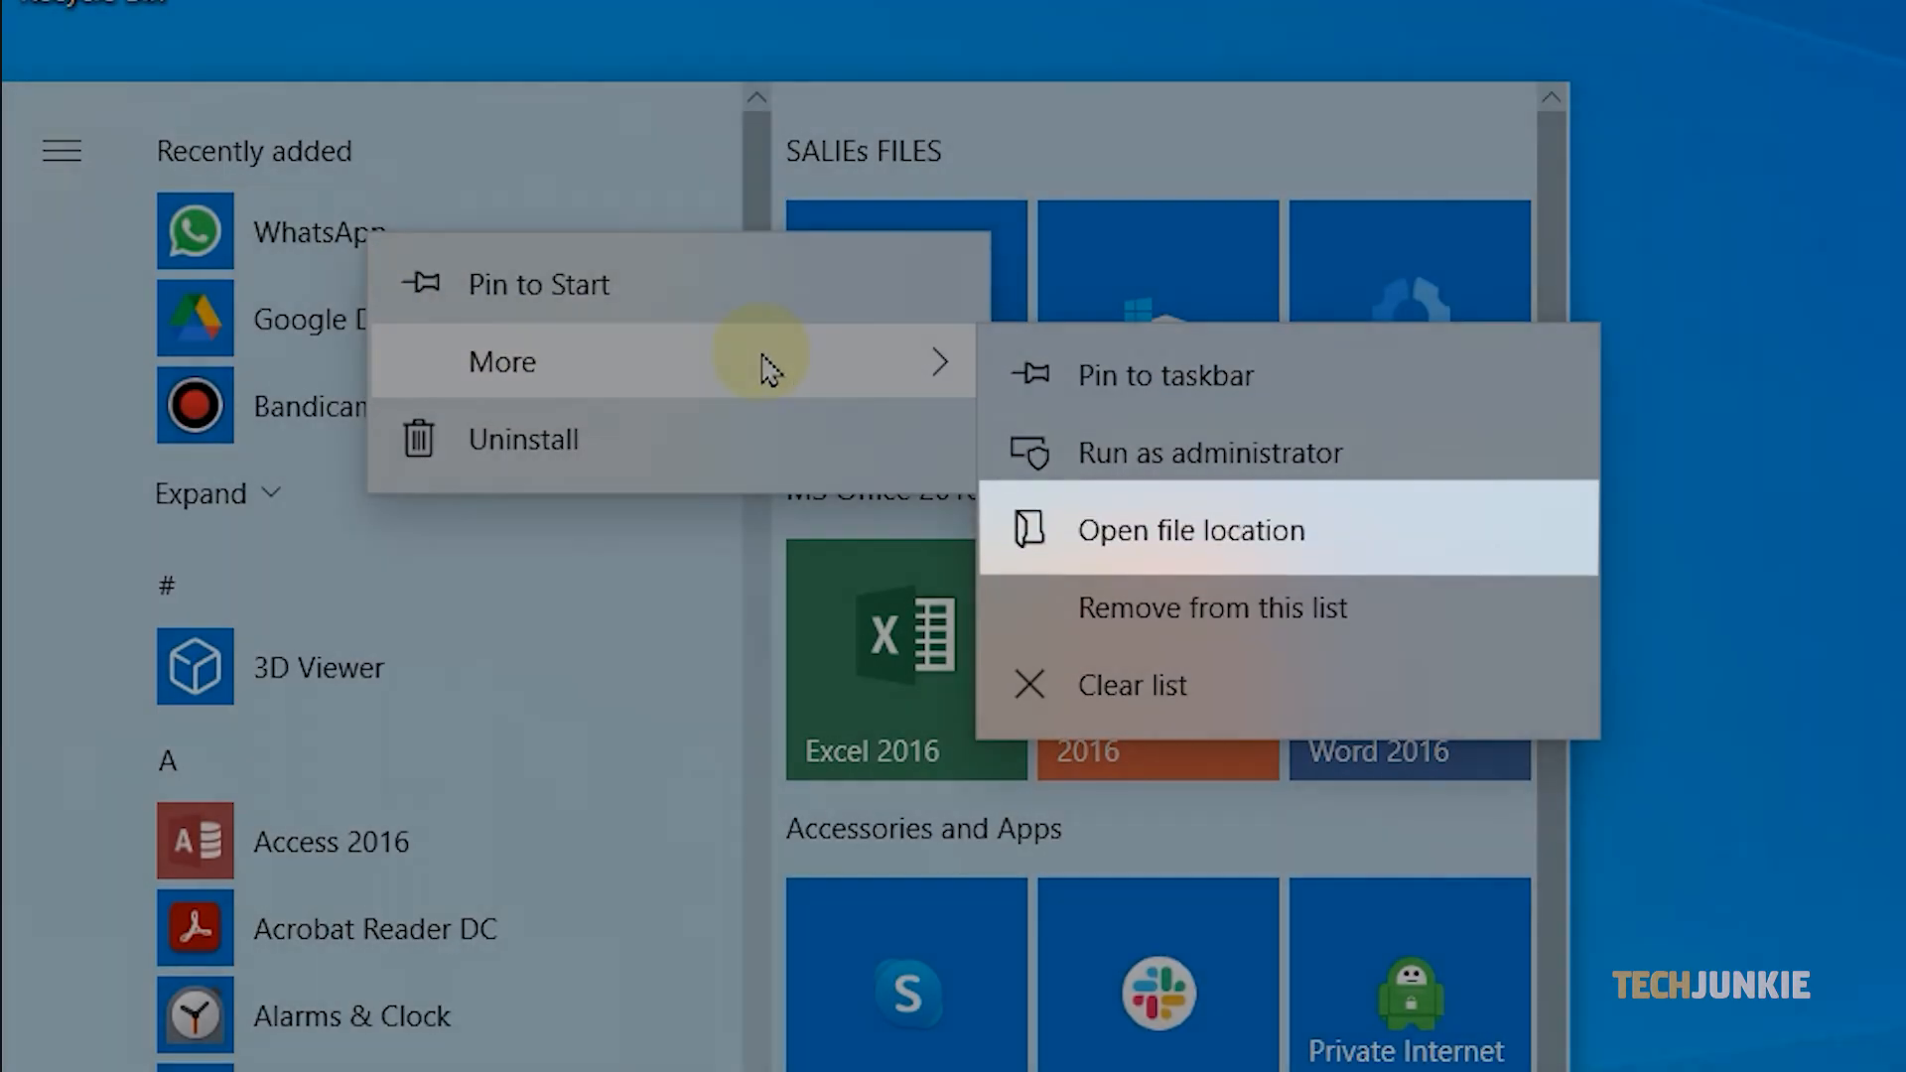
mouse_move(1148, 541)
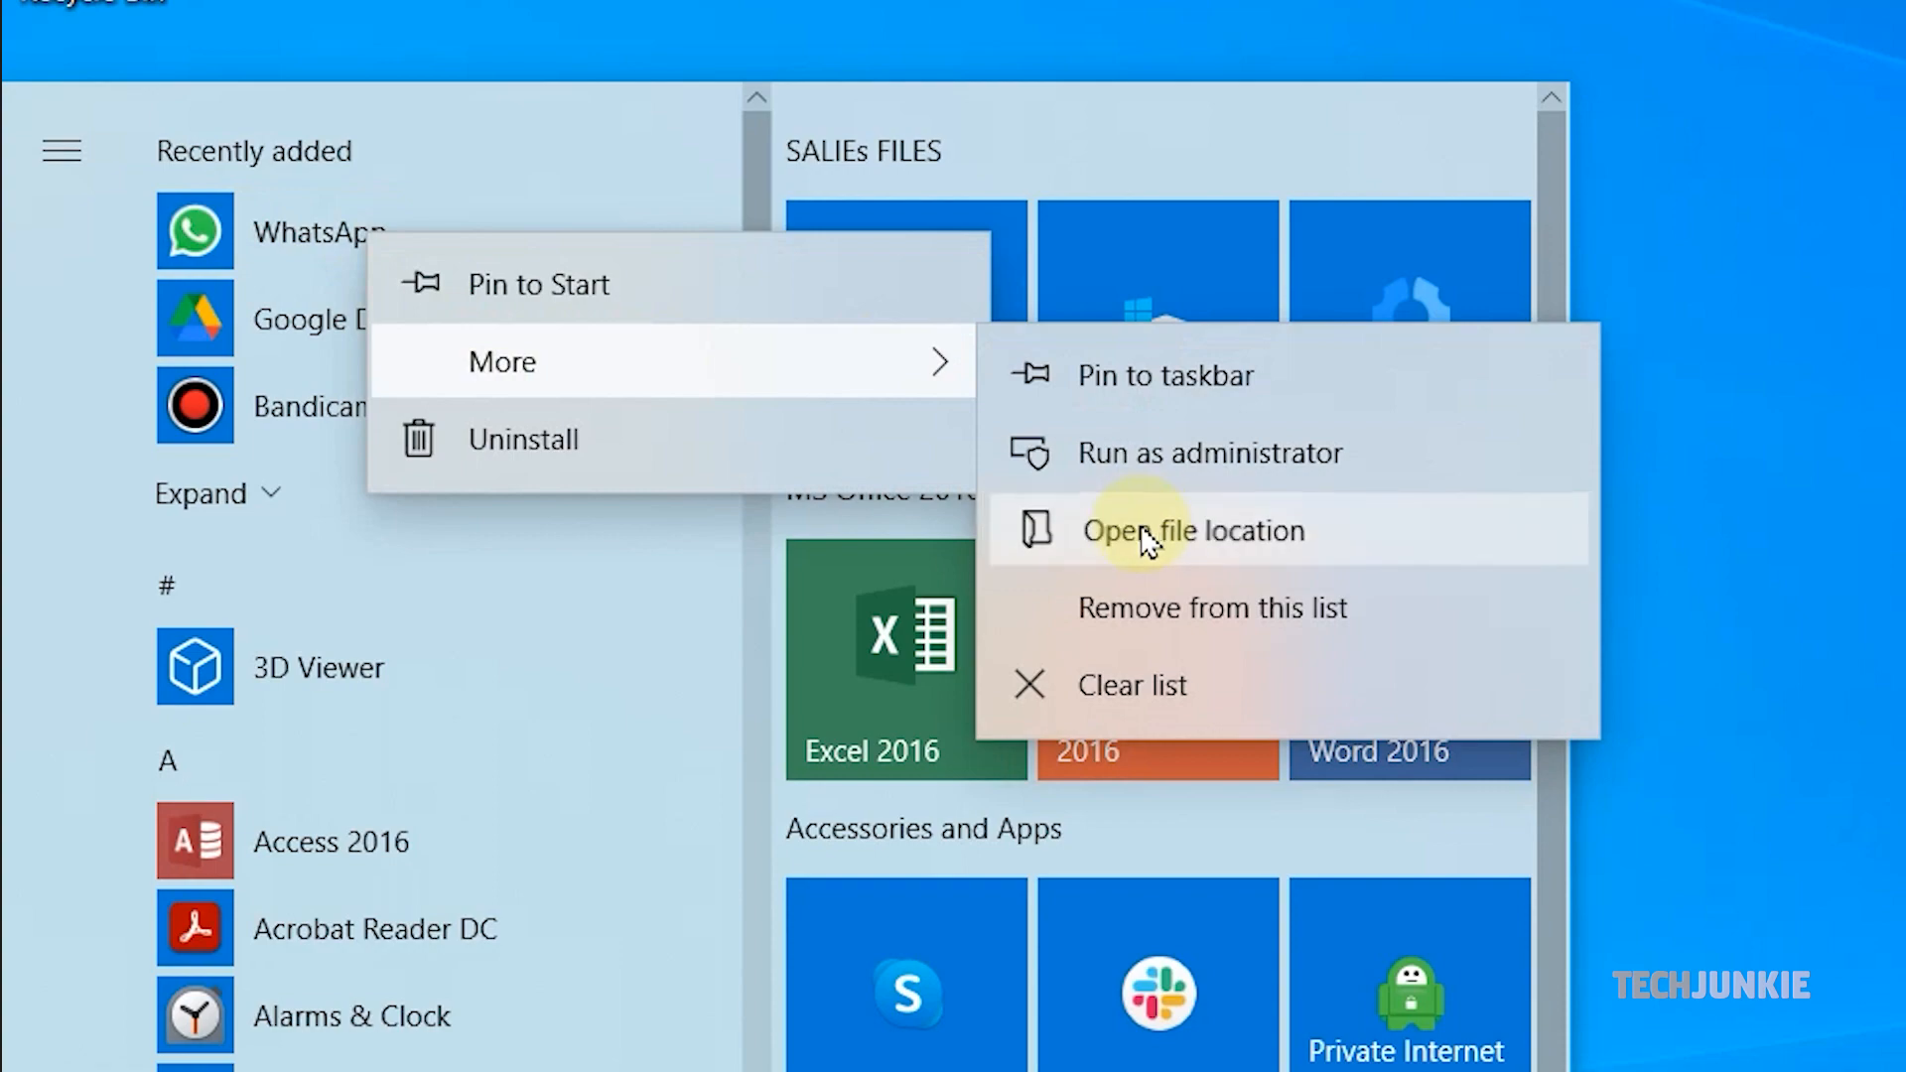
left_click(1195, 530)
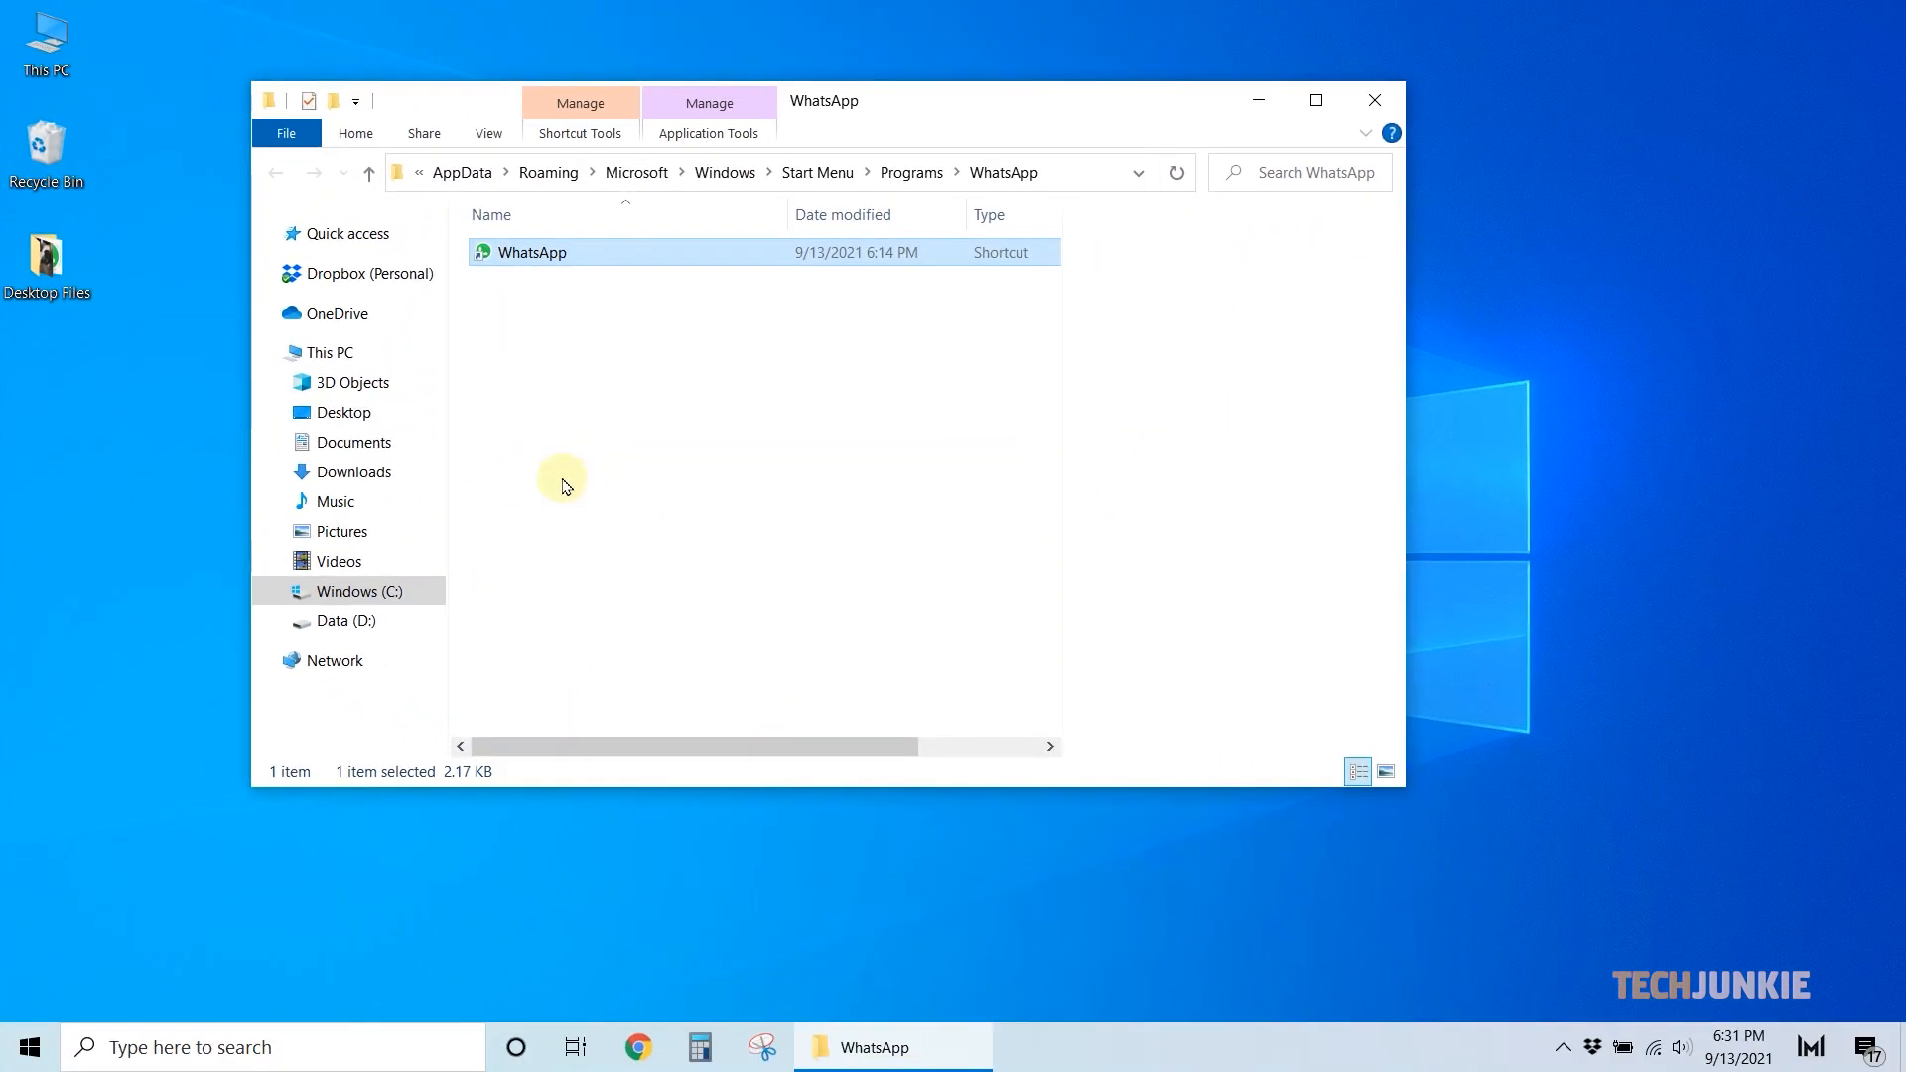
Run shell:startup to open the personal Startup folder
key("Win+r")
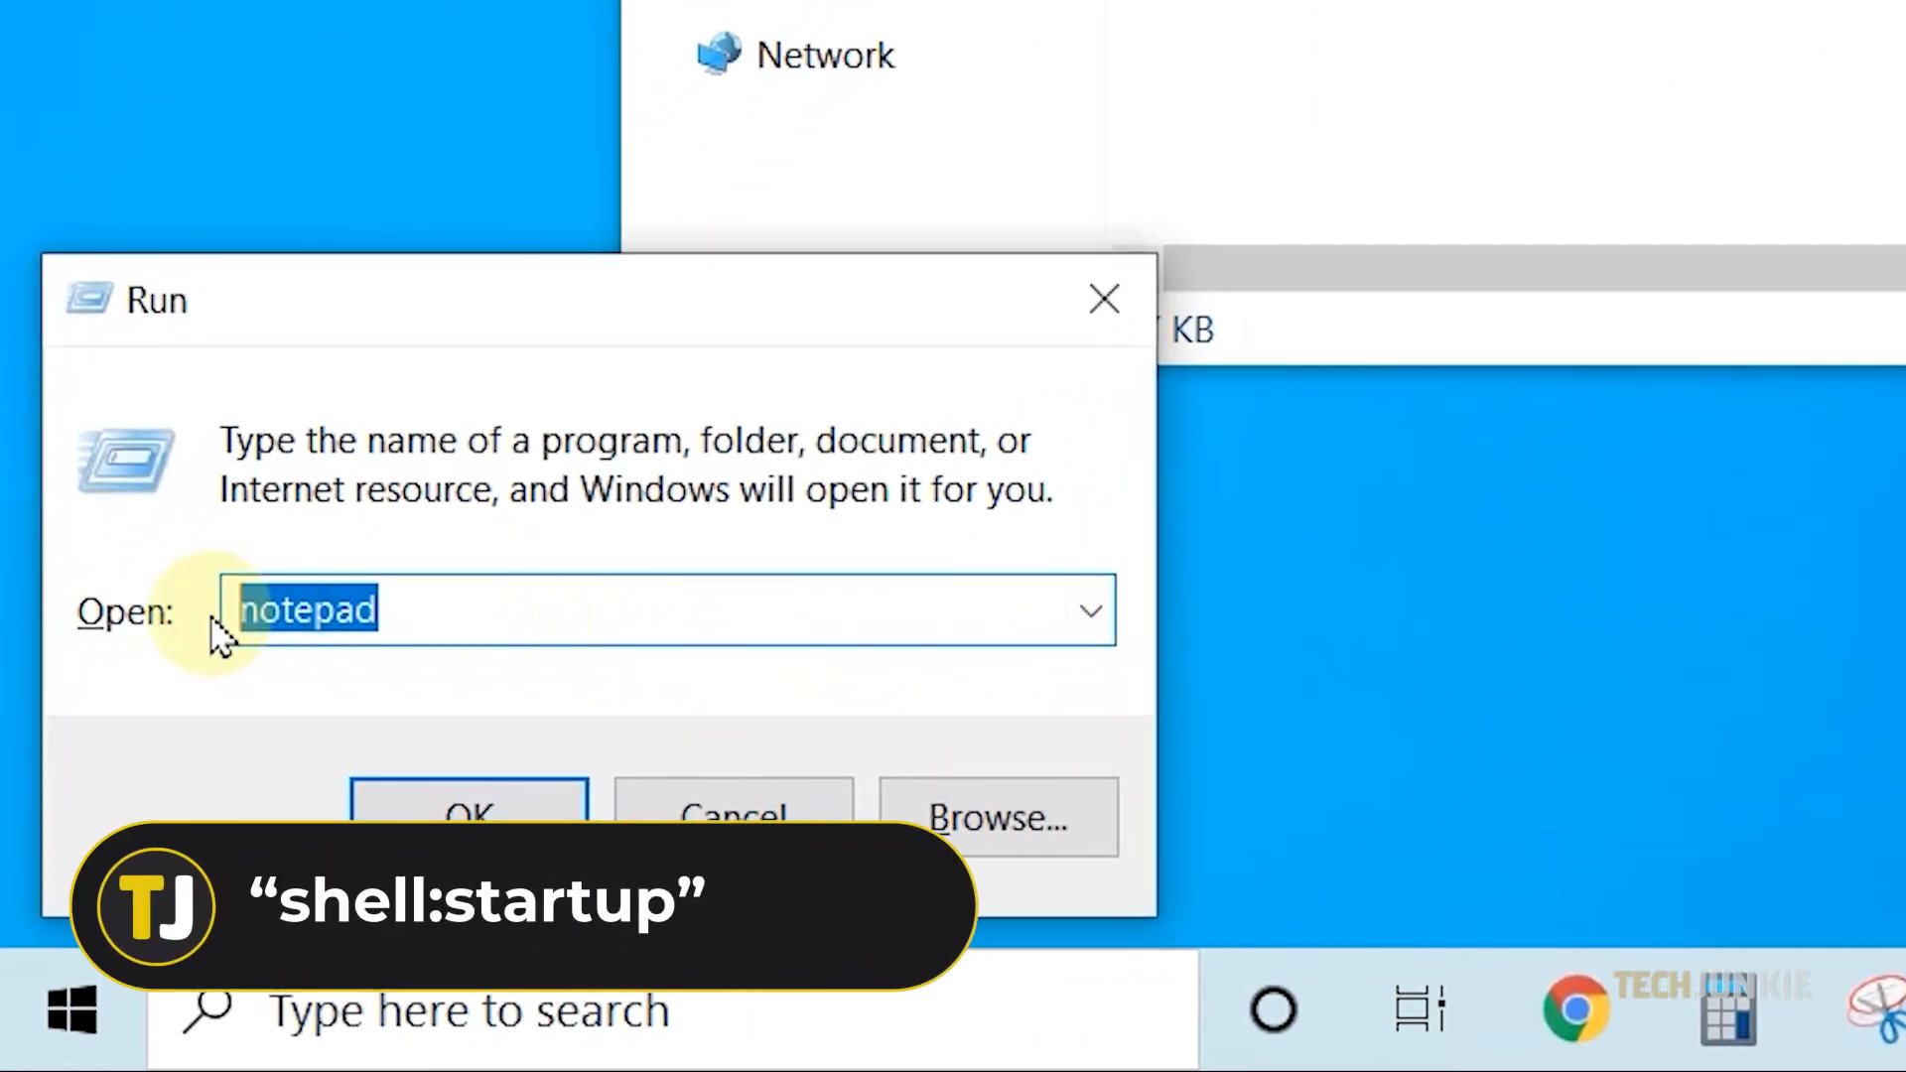
type("she")
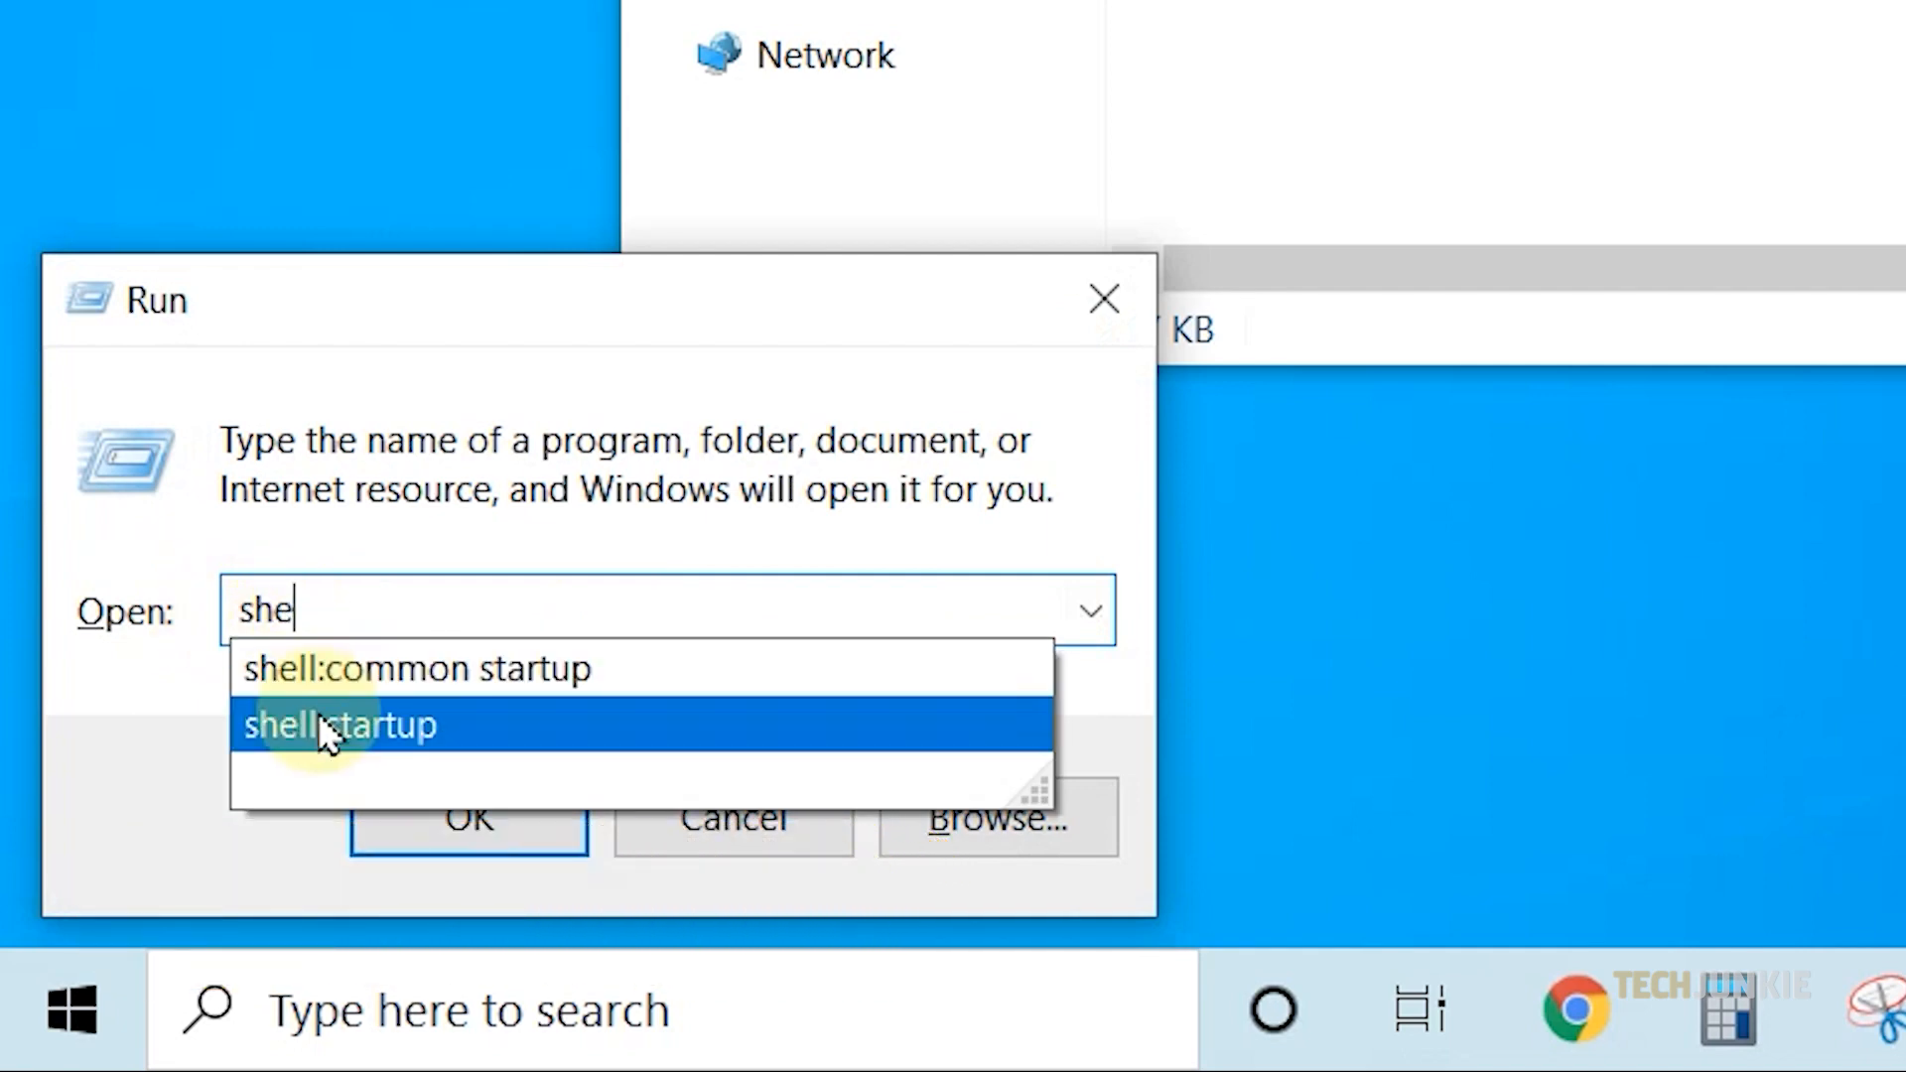
left_click(340, 725)
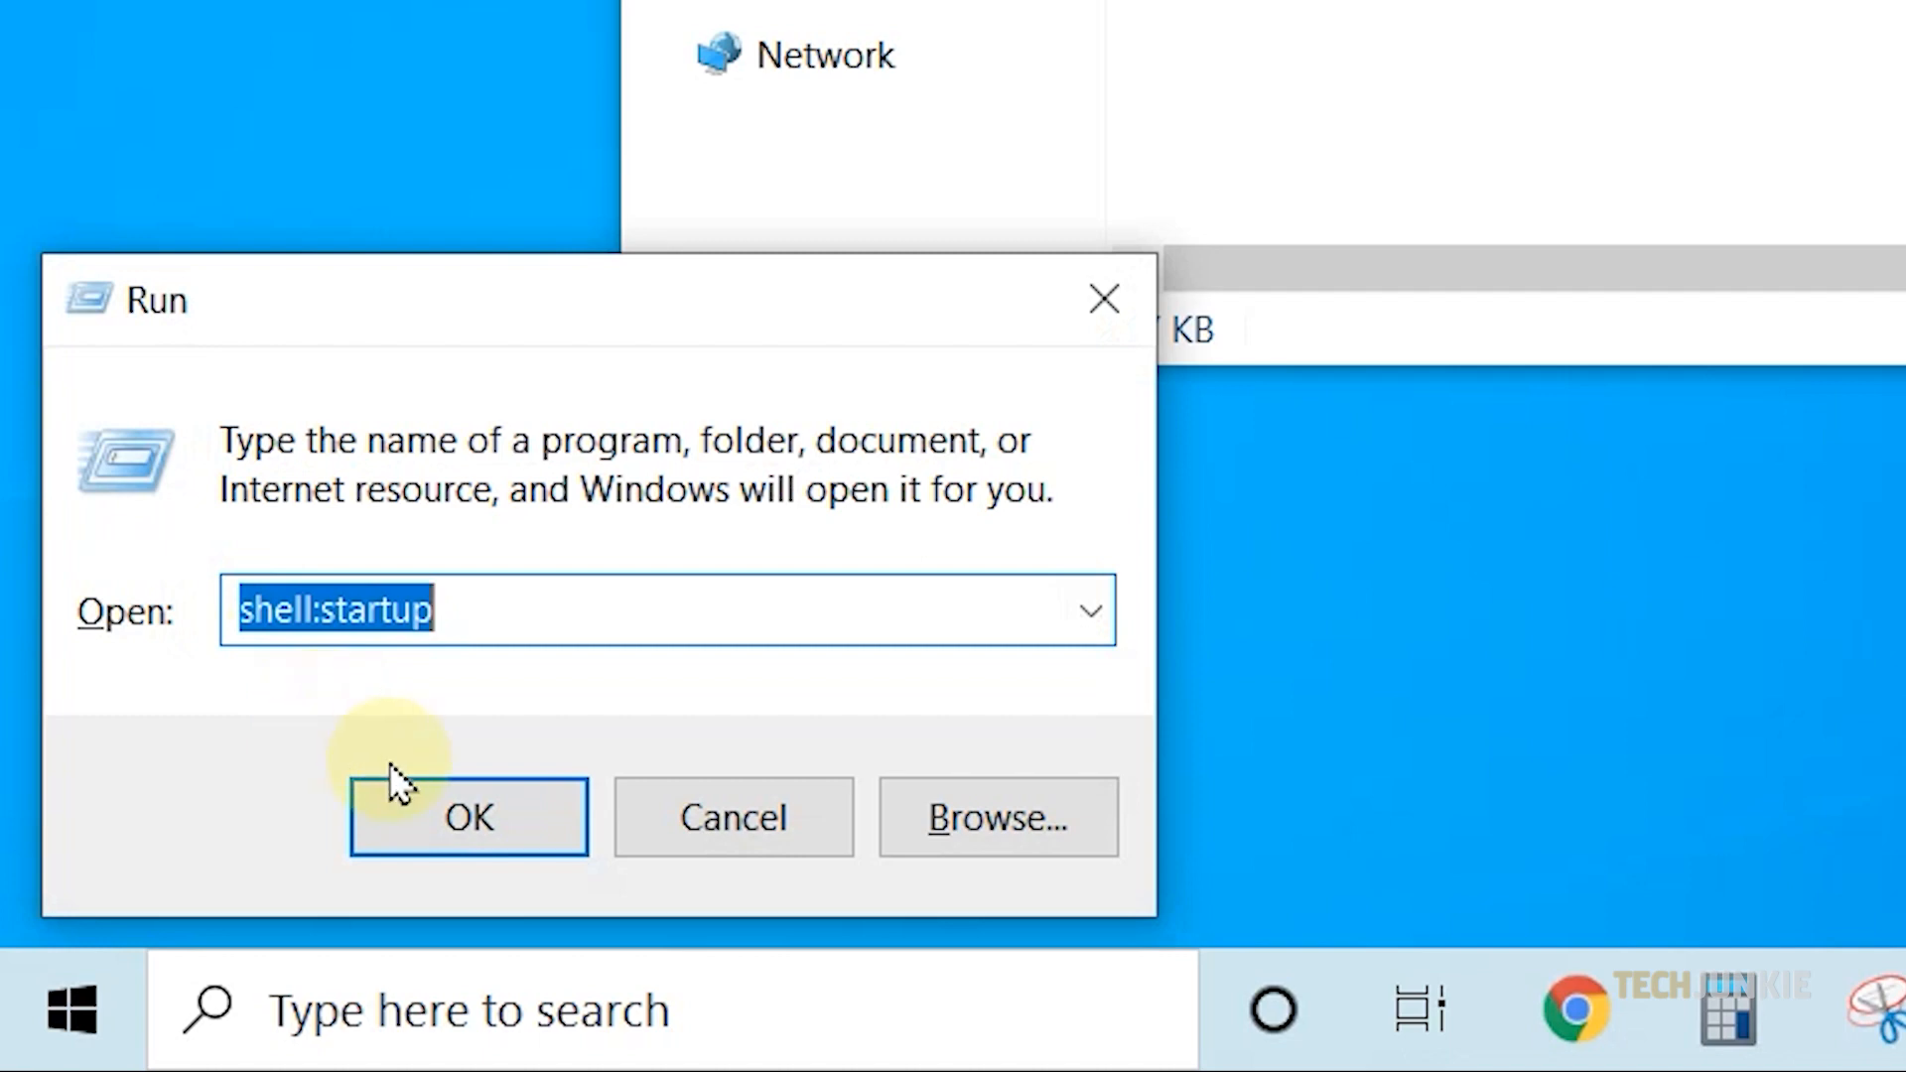
left_click(467, 817)
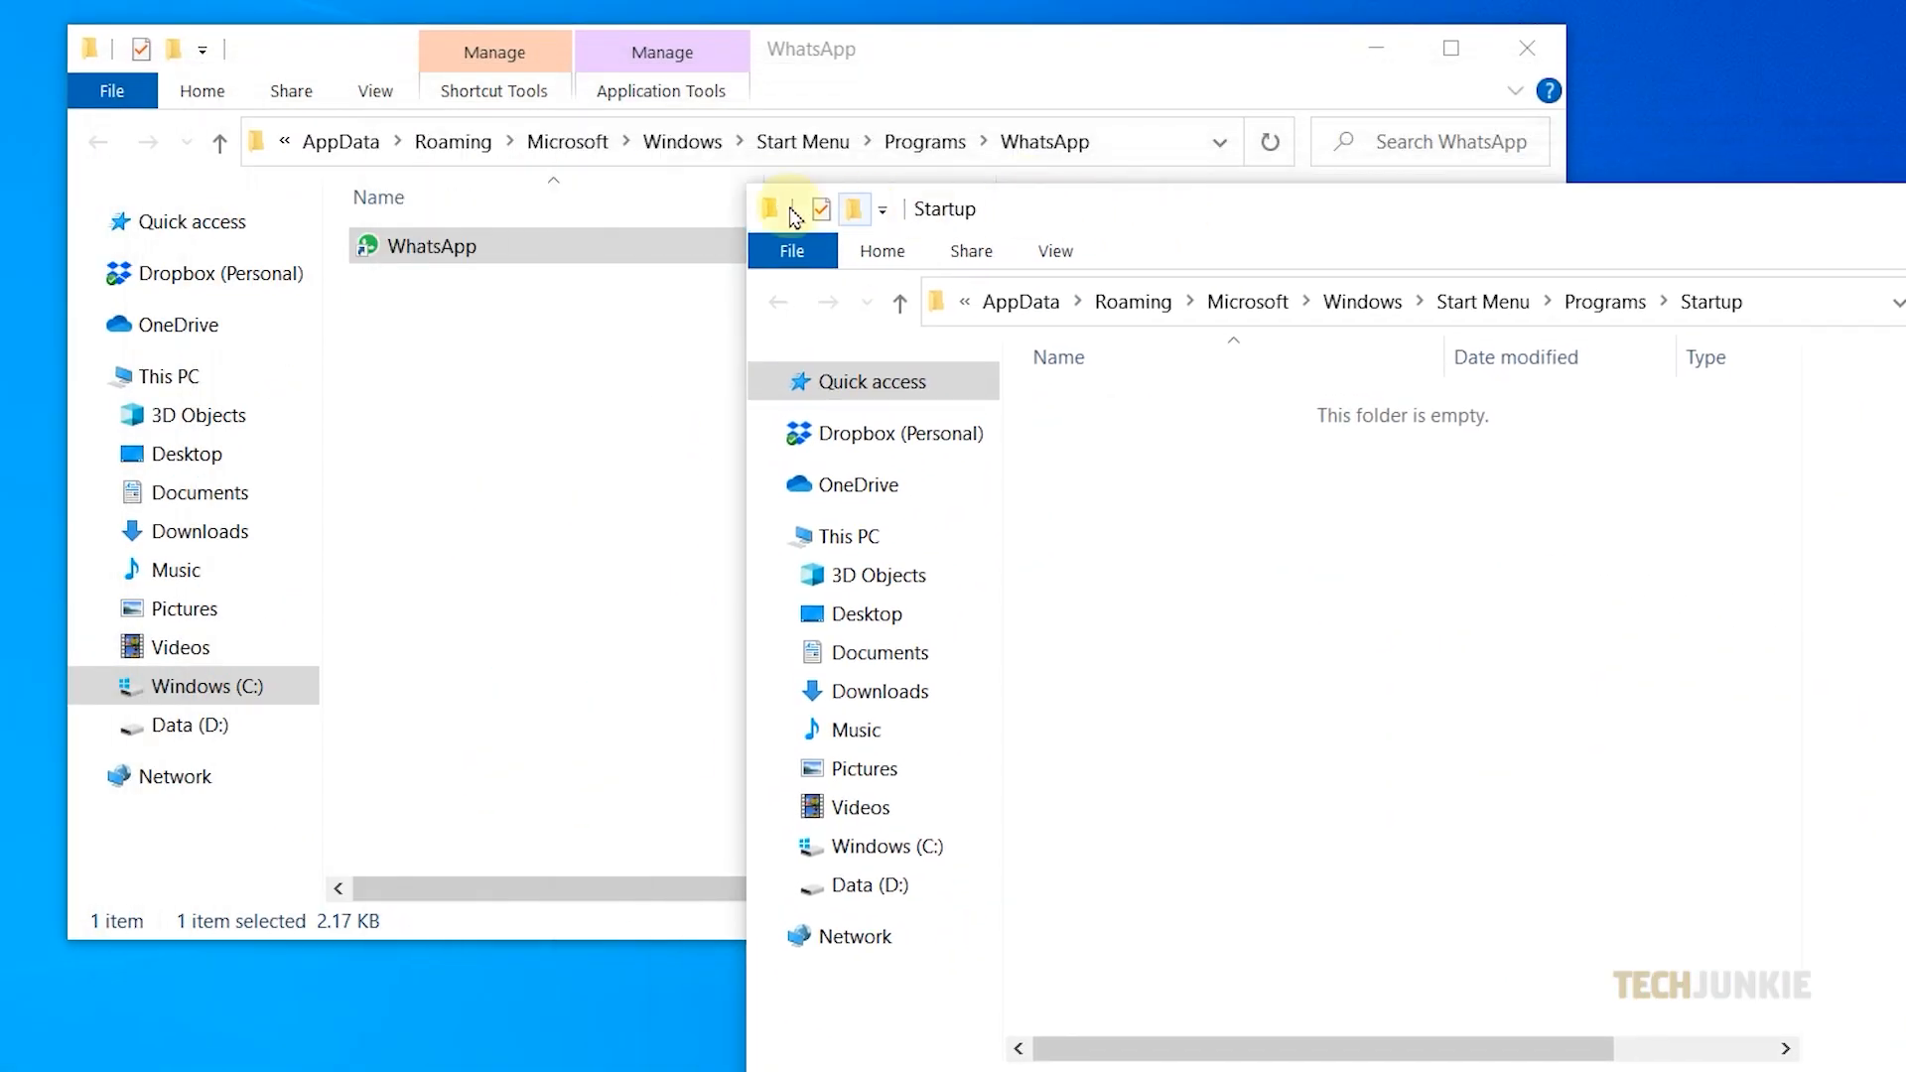
Copy the WhatsApp shortcut and paste it into the Startup folder
right_click(432, 245)
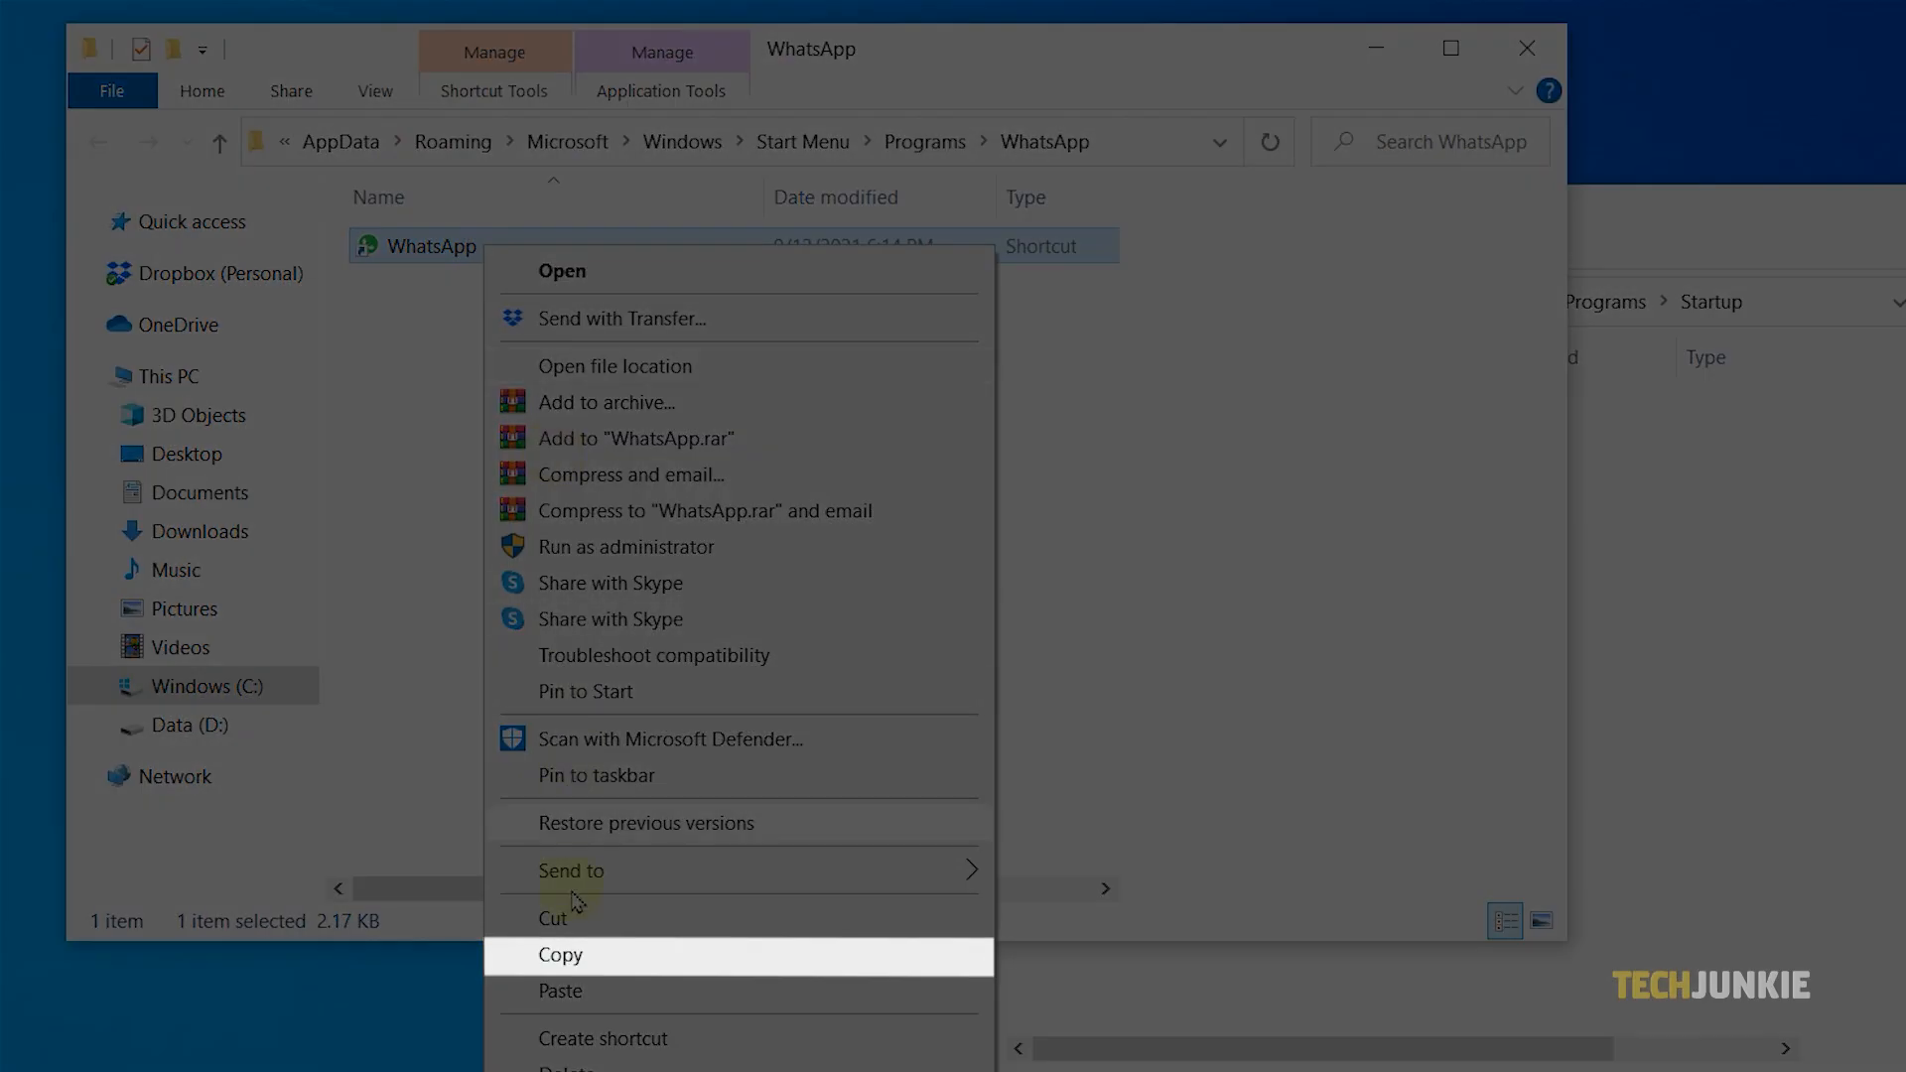
left_click(560, 954)
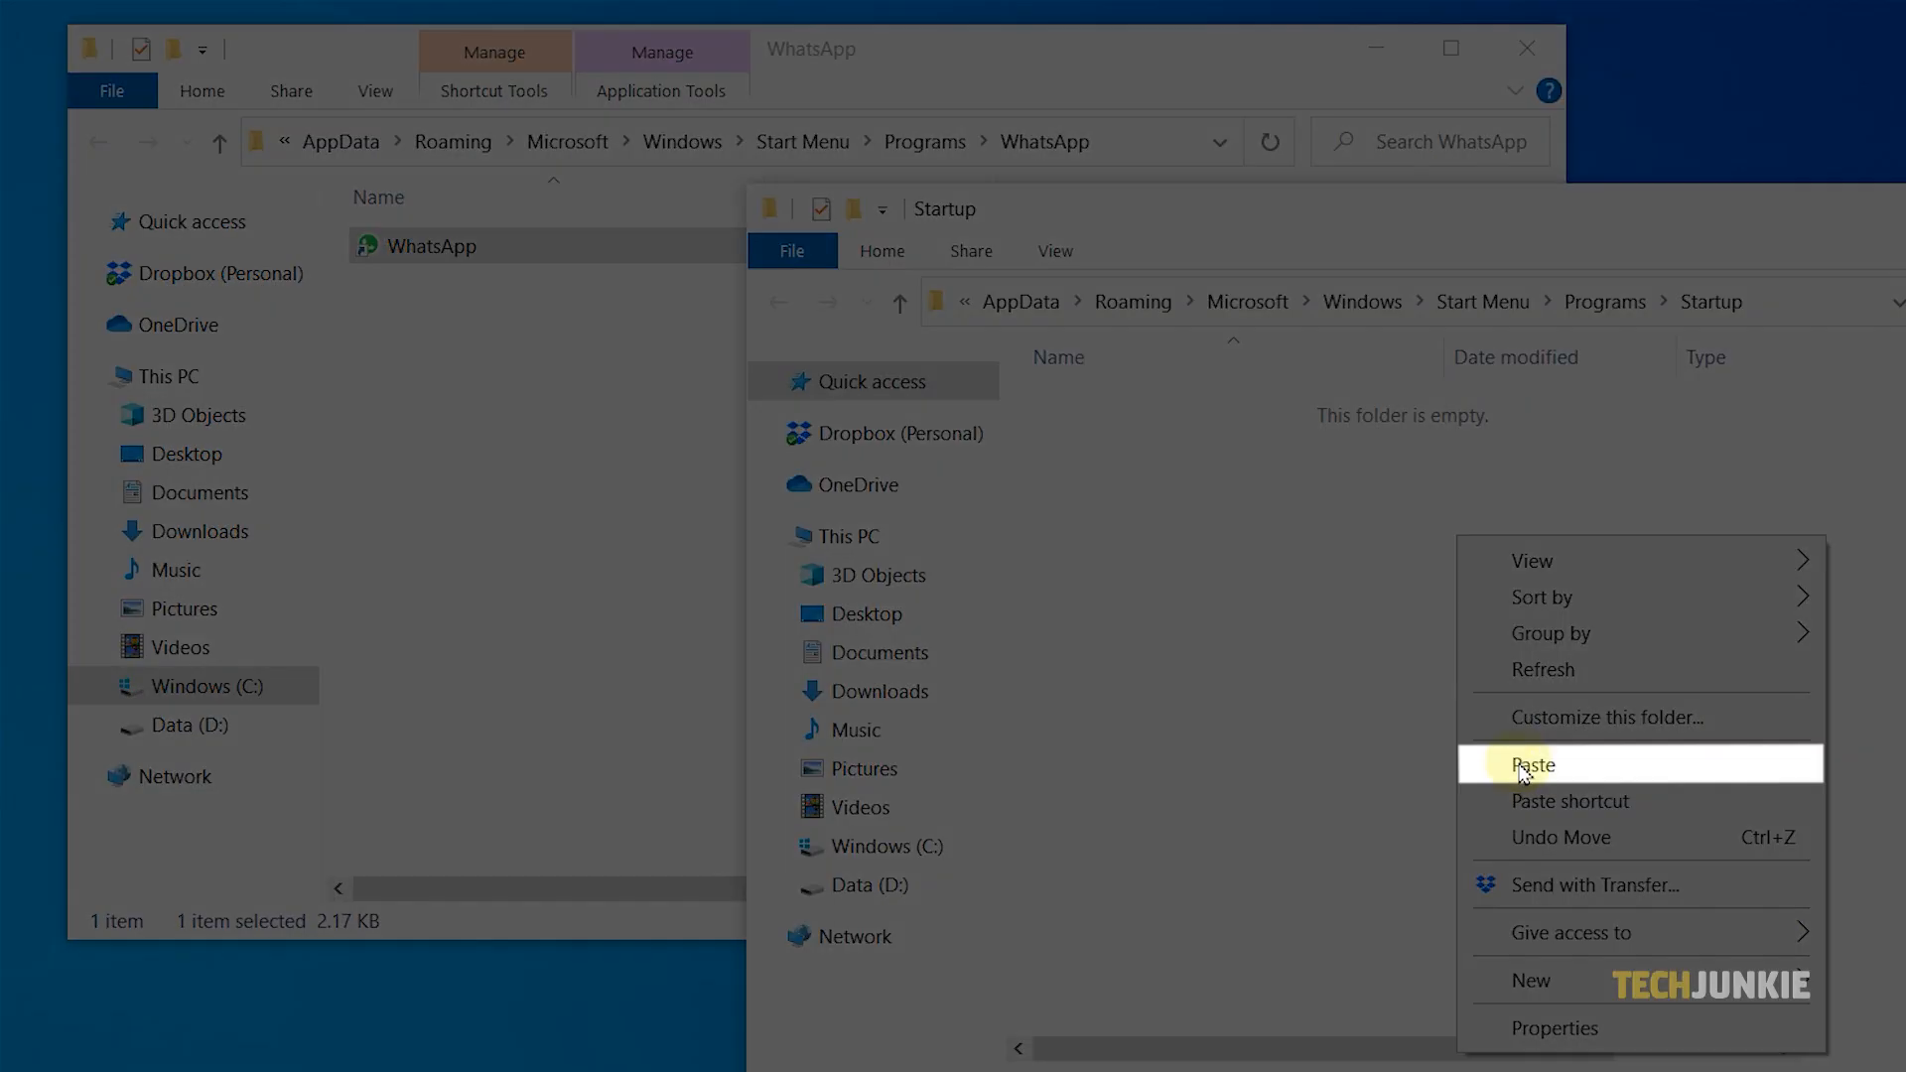
left_click(1531, 764)
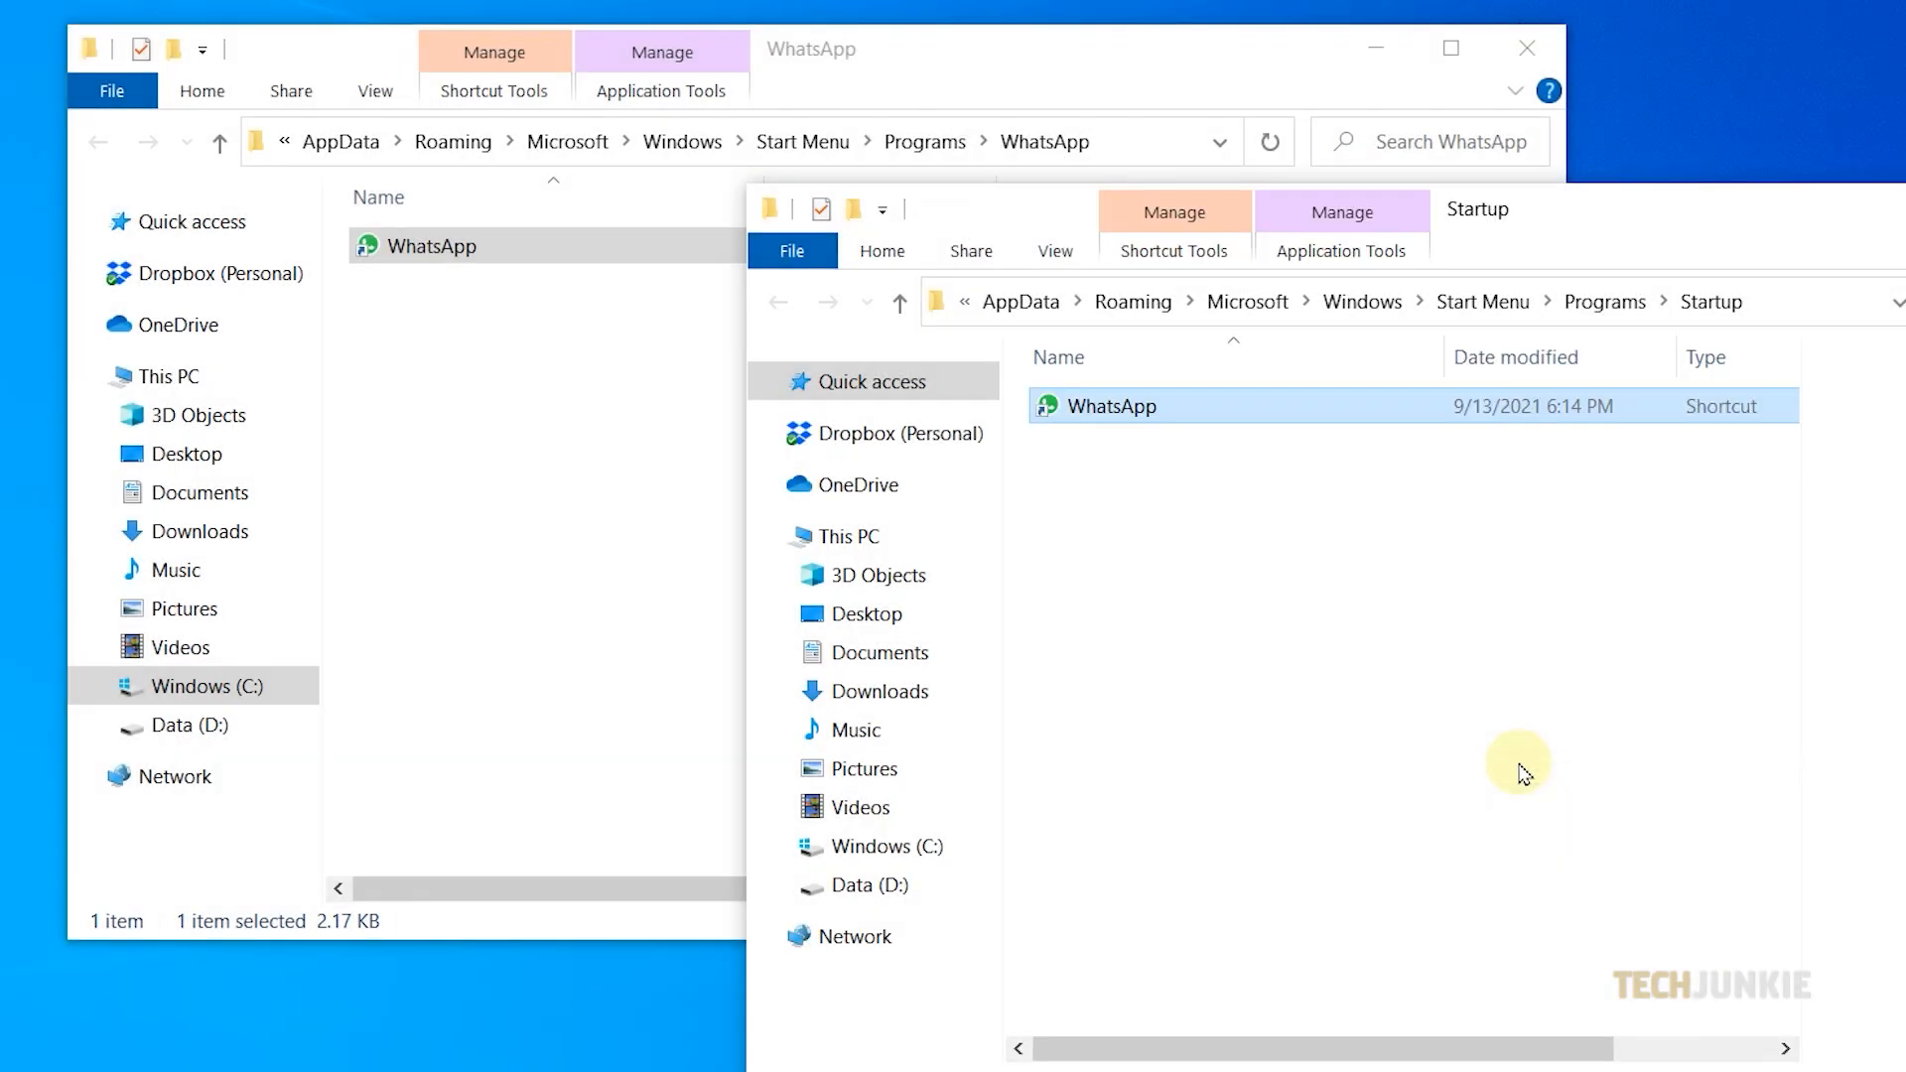